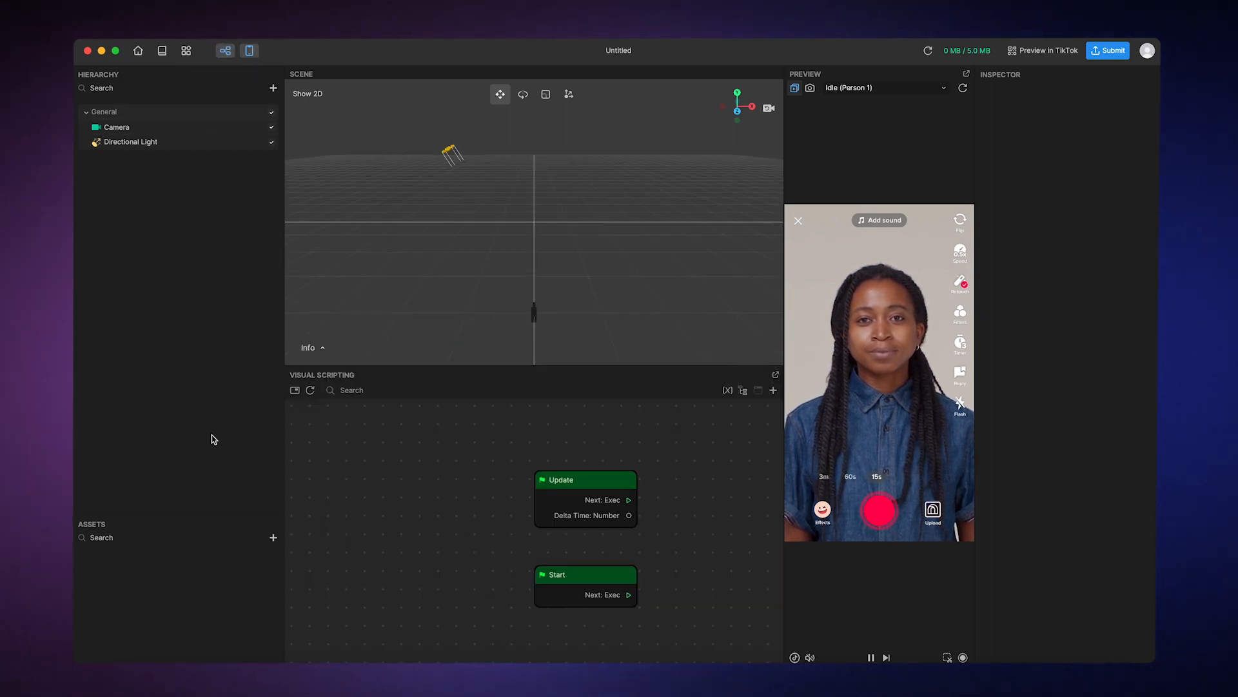
pyautogui.moveTo(775, 376)
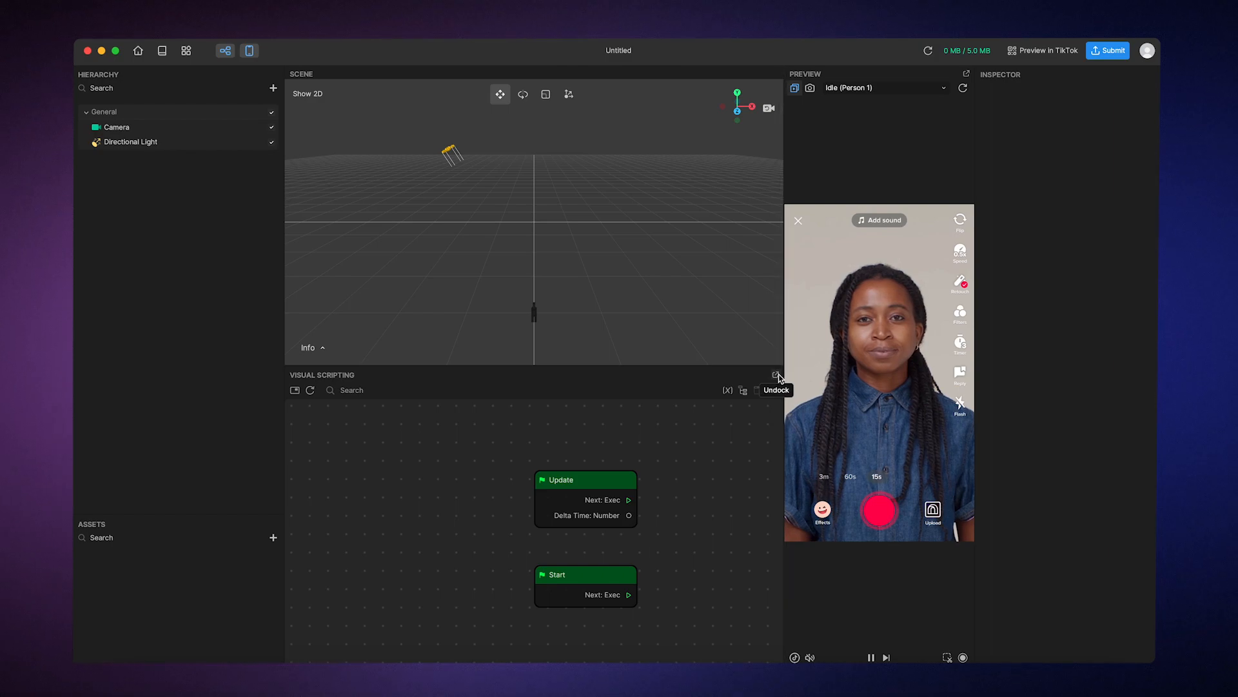
# Float the Visual Scripting panel, then dock it back in place
pyautogui.click(776, 374)
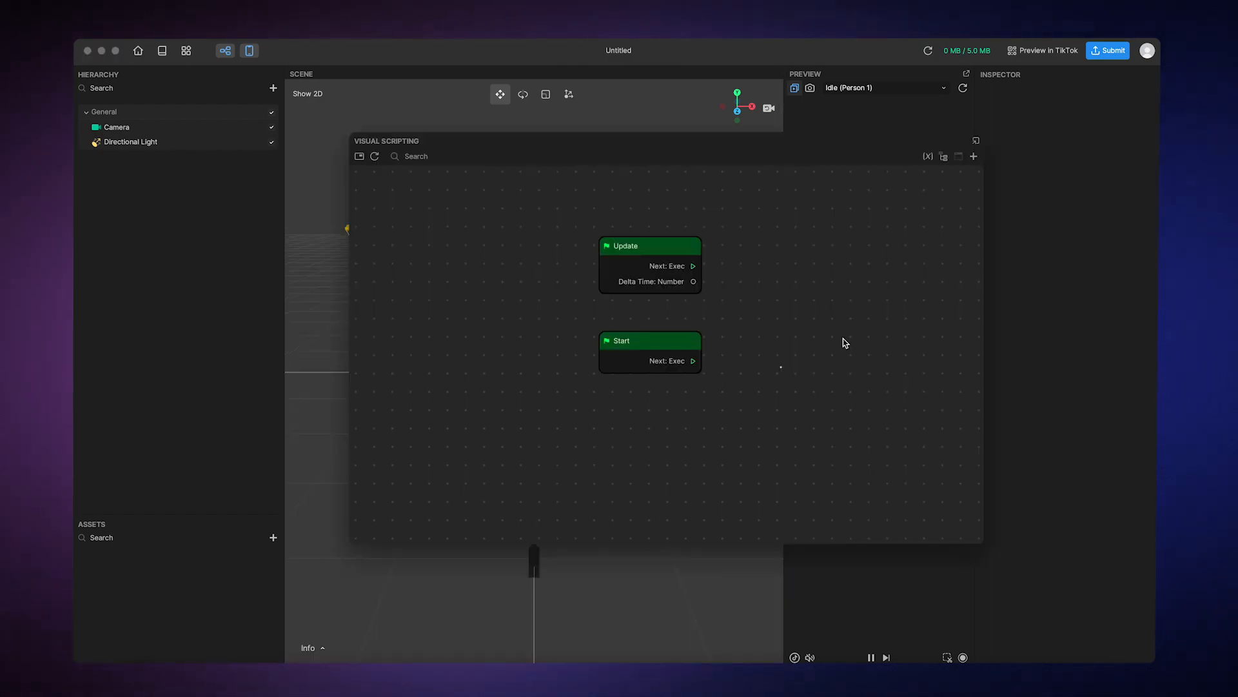
pyautogui.moveTo(976, 156)
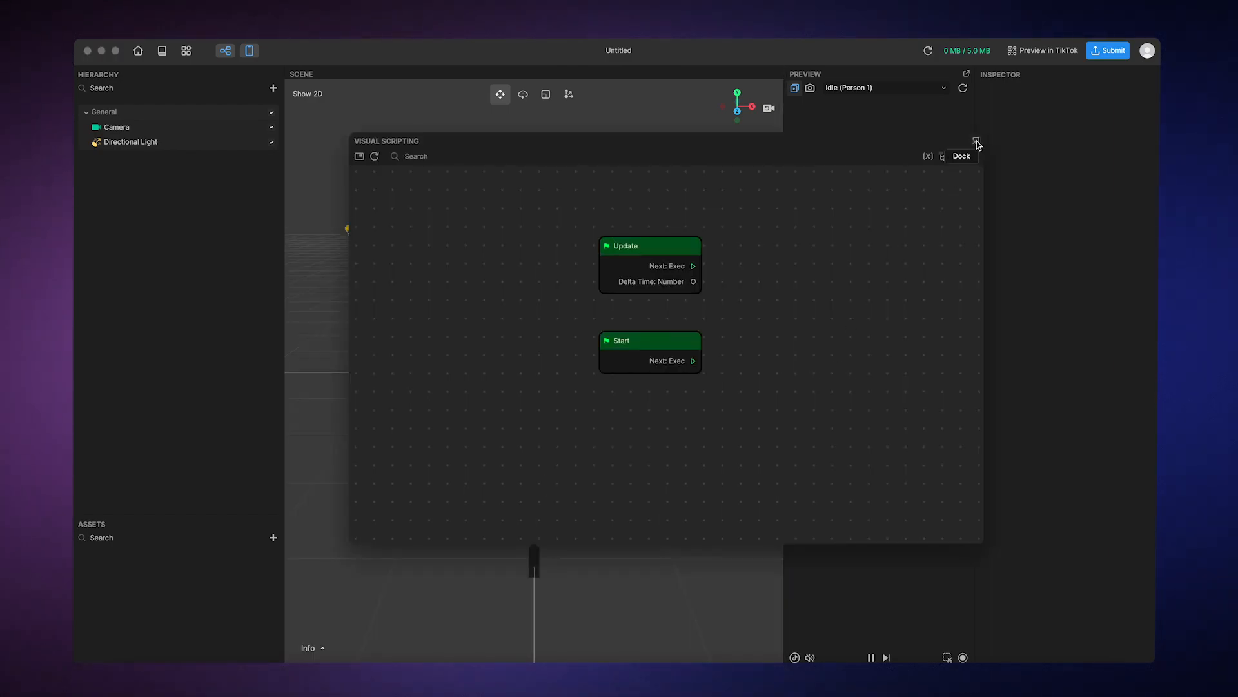
pyautogui.click(977, 145)
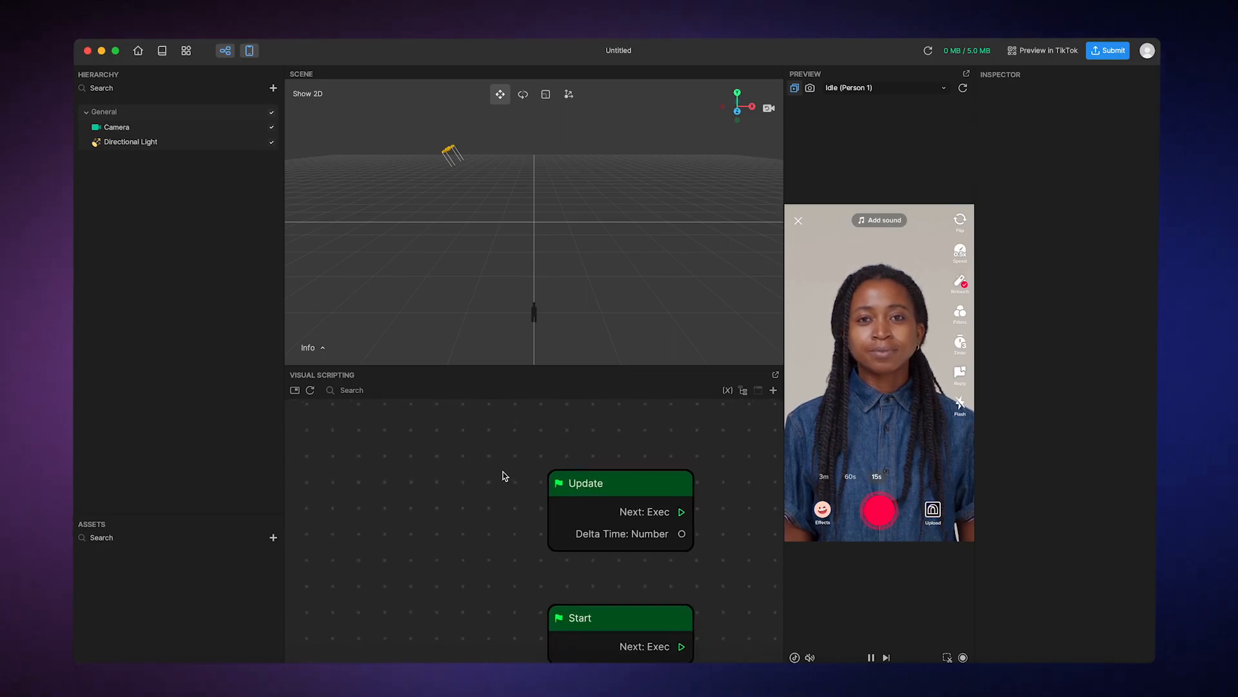
pyautogui.scroll(-3)
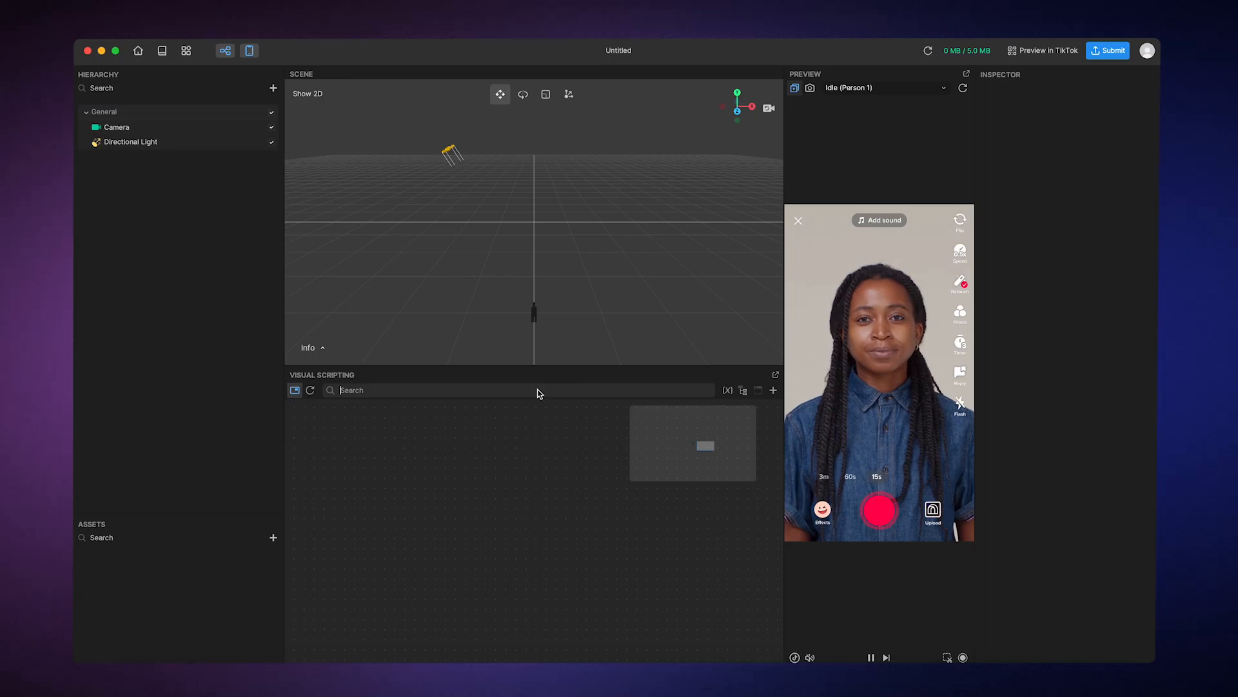
# Search the graph for 'update', then reset the view onto the Update and Start nodes
pyautogui.write('update')
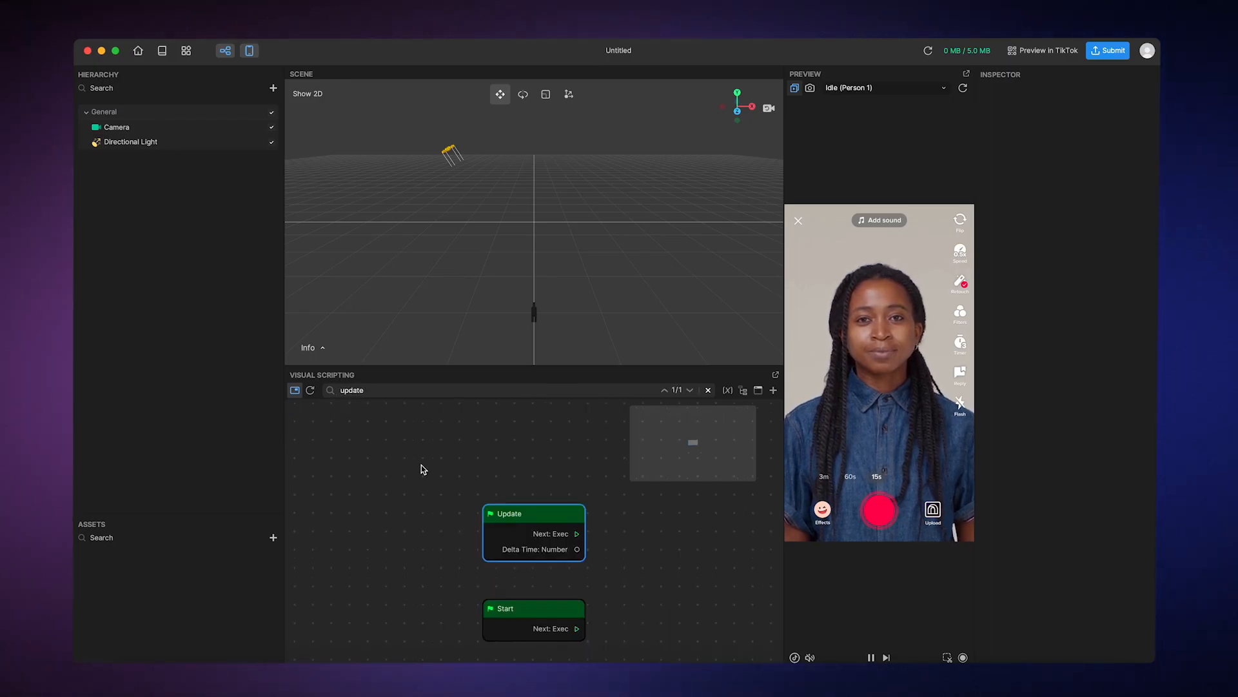
pyautogui.moveTo(311, 389)
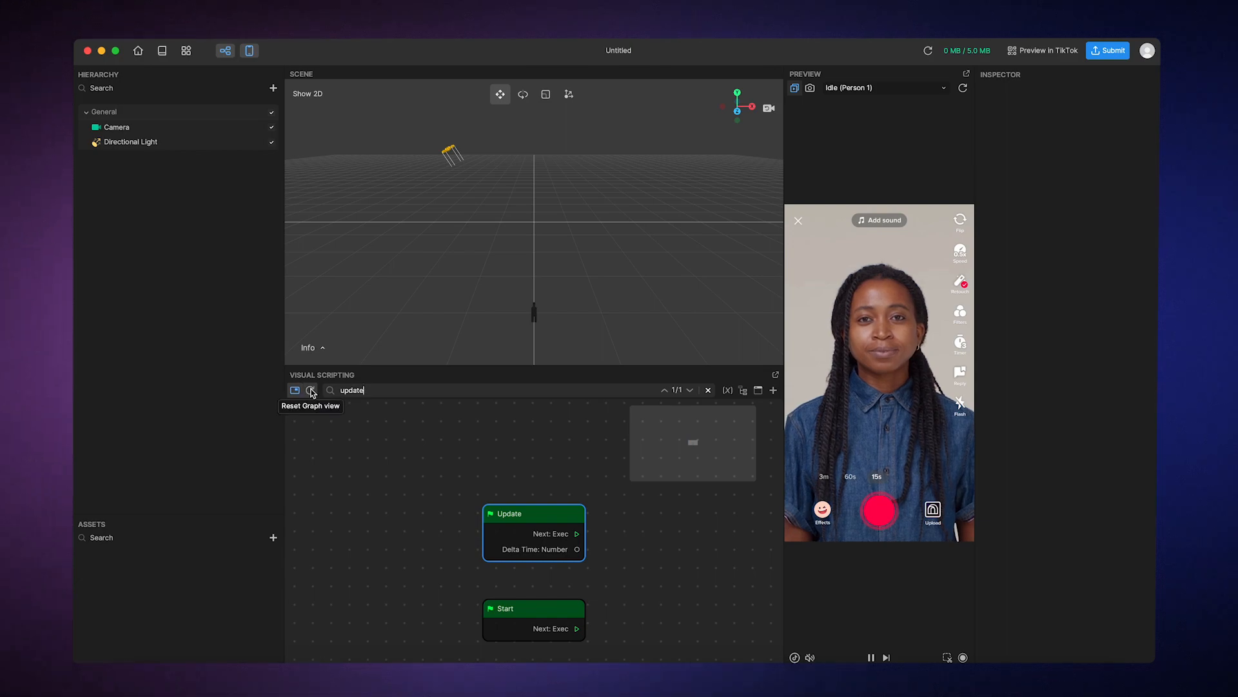
pyautogui.click(311, 390)
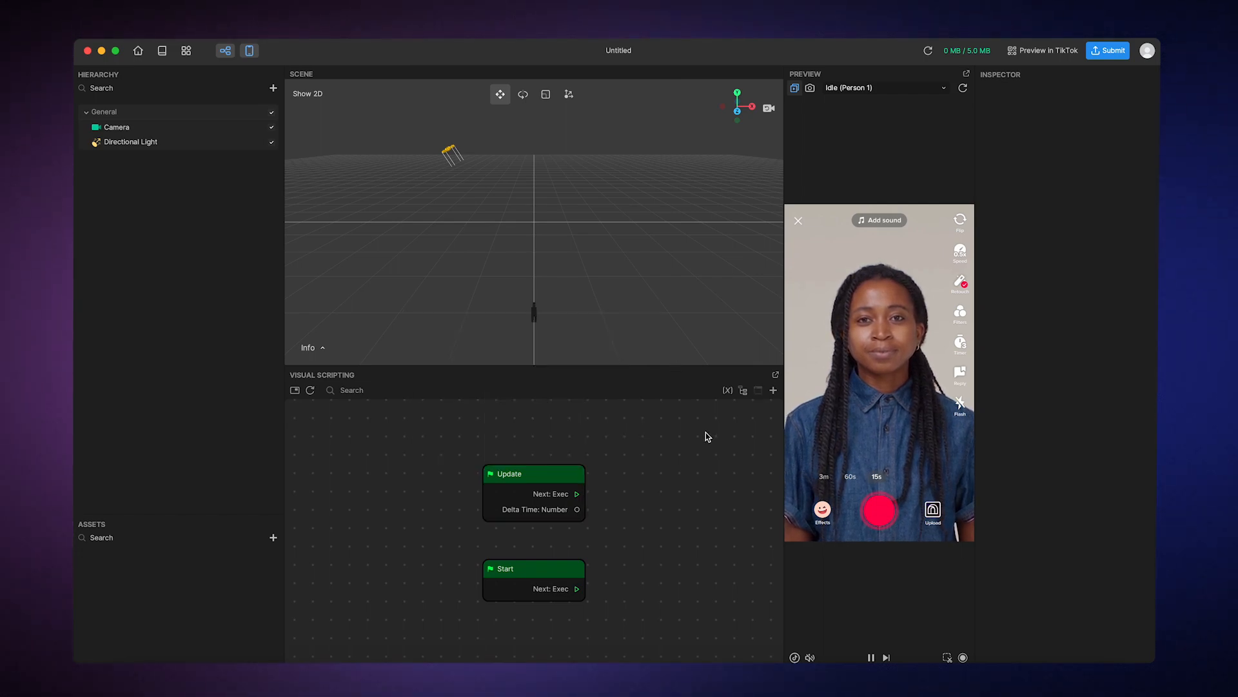
pyautogui.rightClick(706, 437)
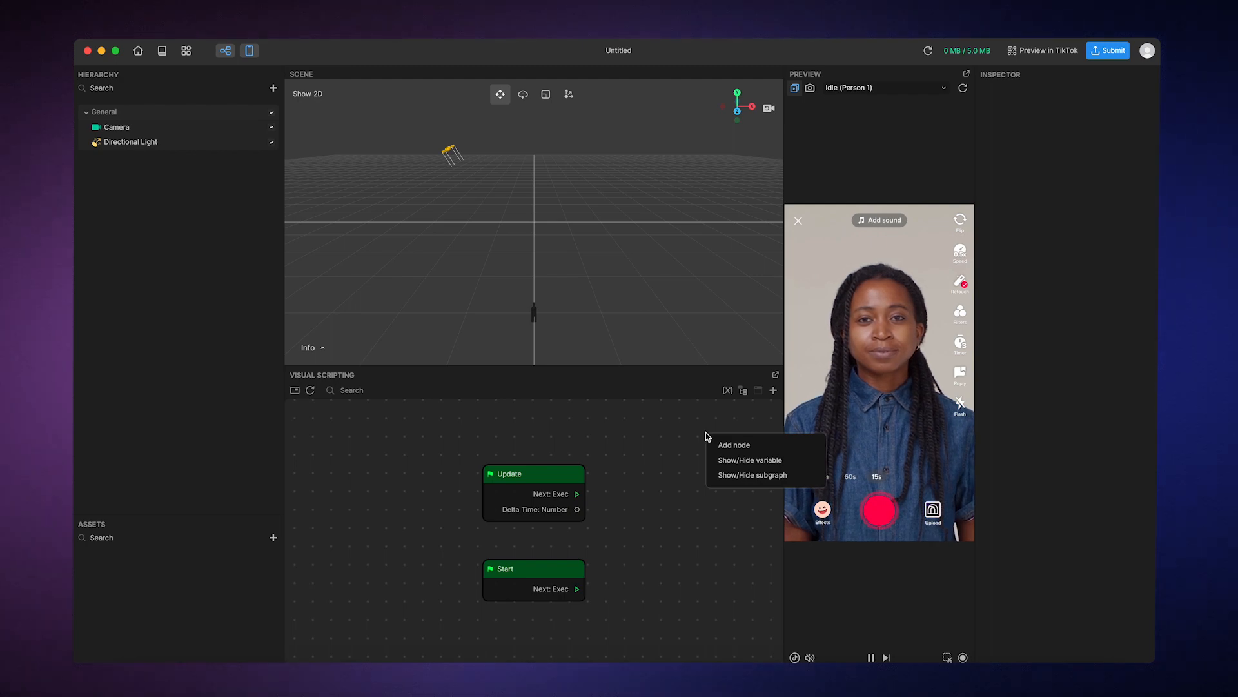
pyautogui.click(688, 439)
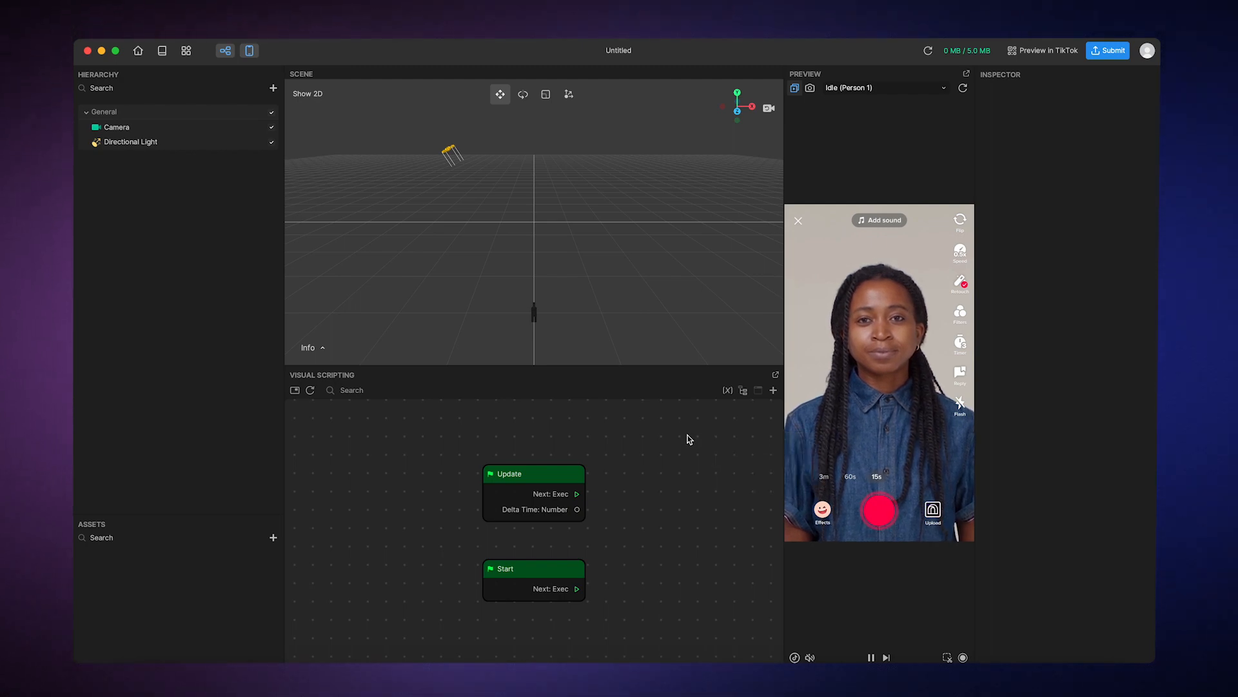
pyautogui.moveTo(772, 390)
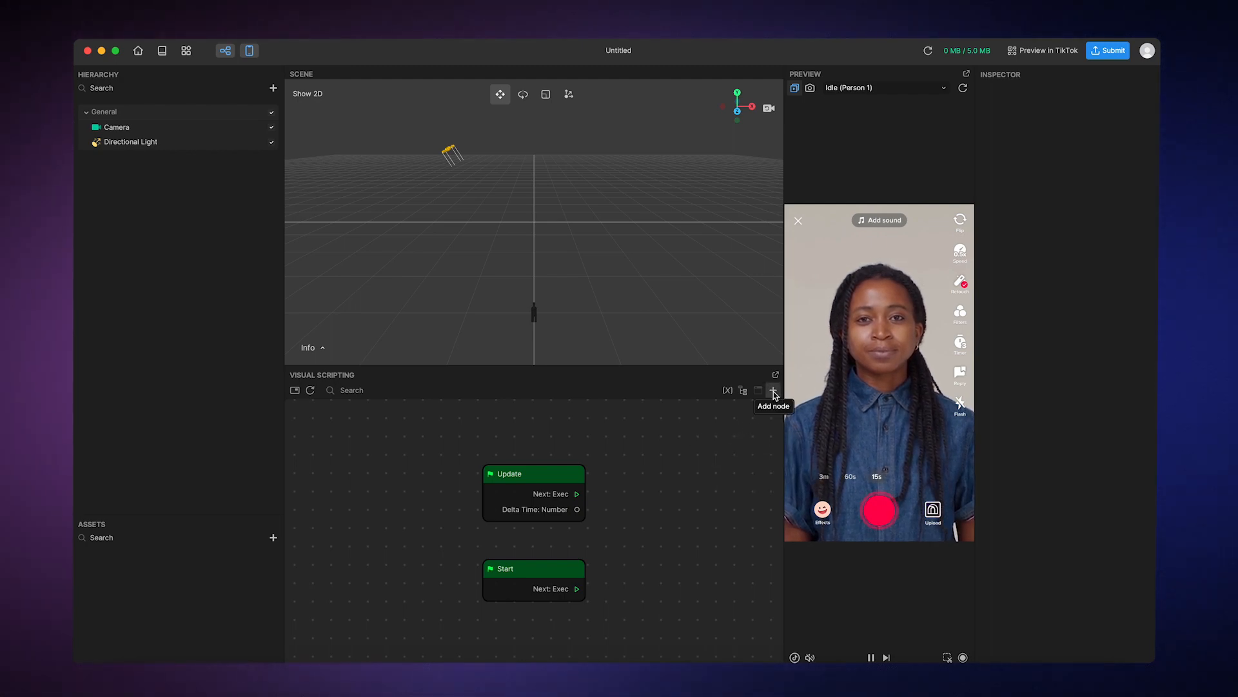
pyautogui.click(772, 390)
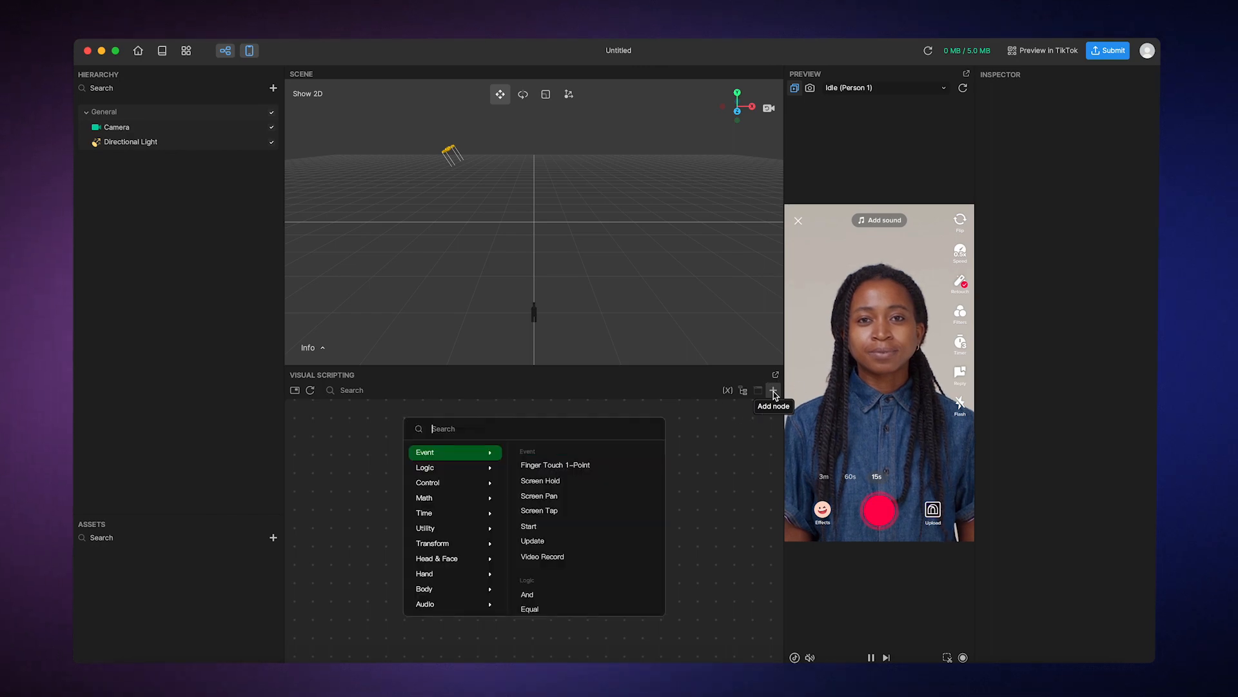
pyautogui.click(426, 528)
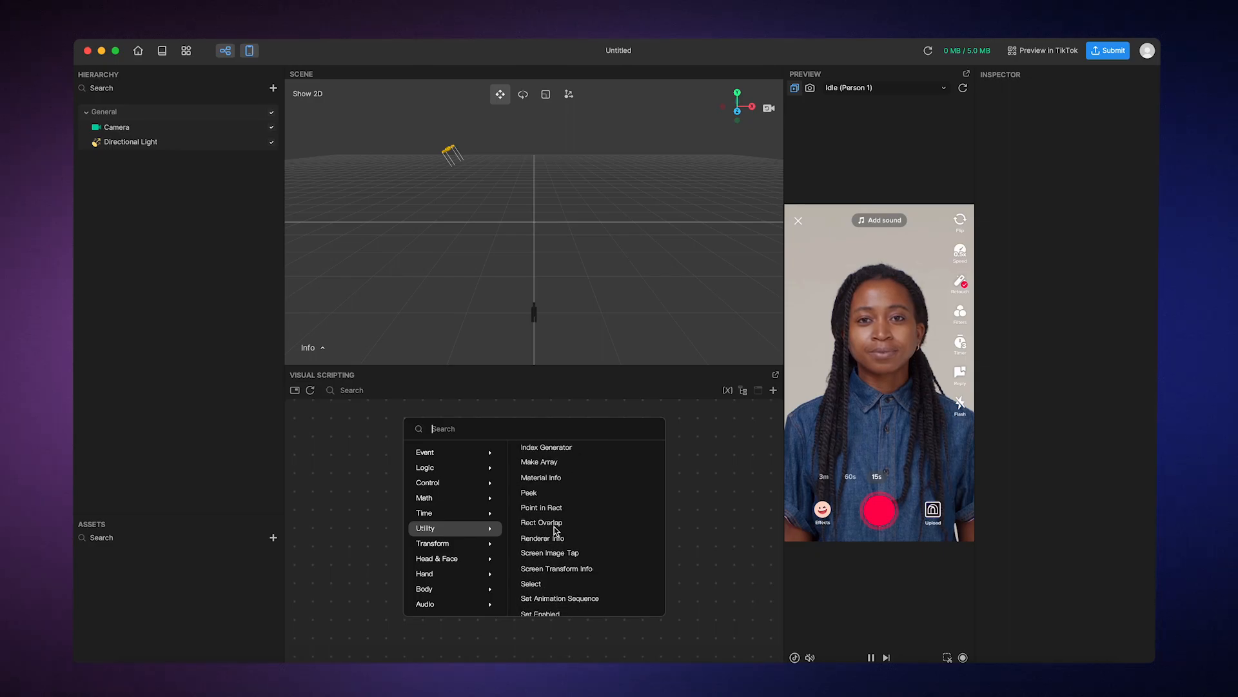
pyautogui.scroll(-3)
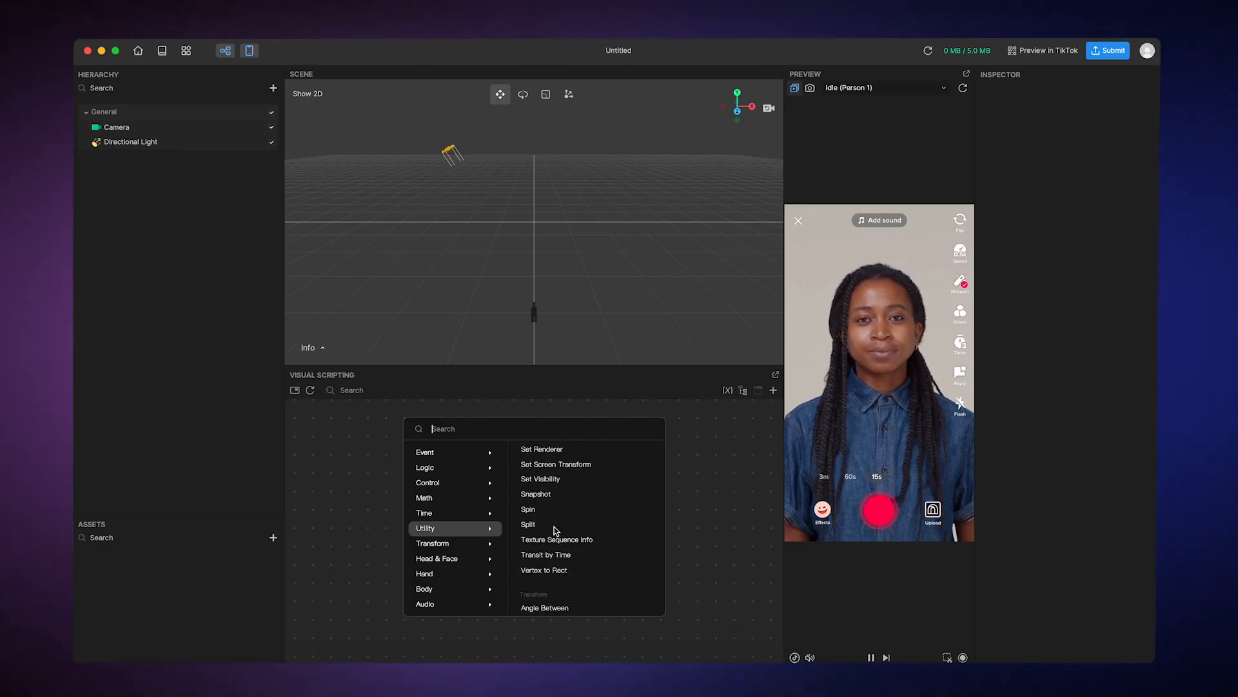
pyautogui.click(424, 602)
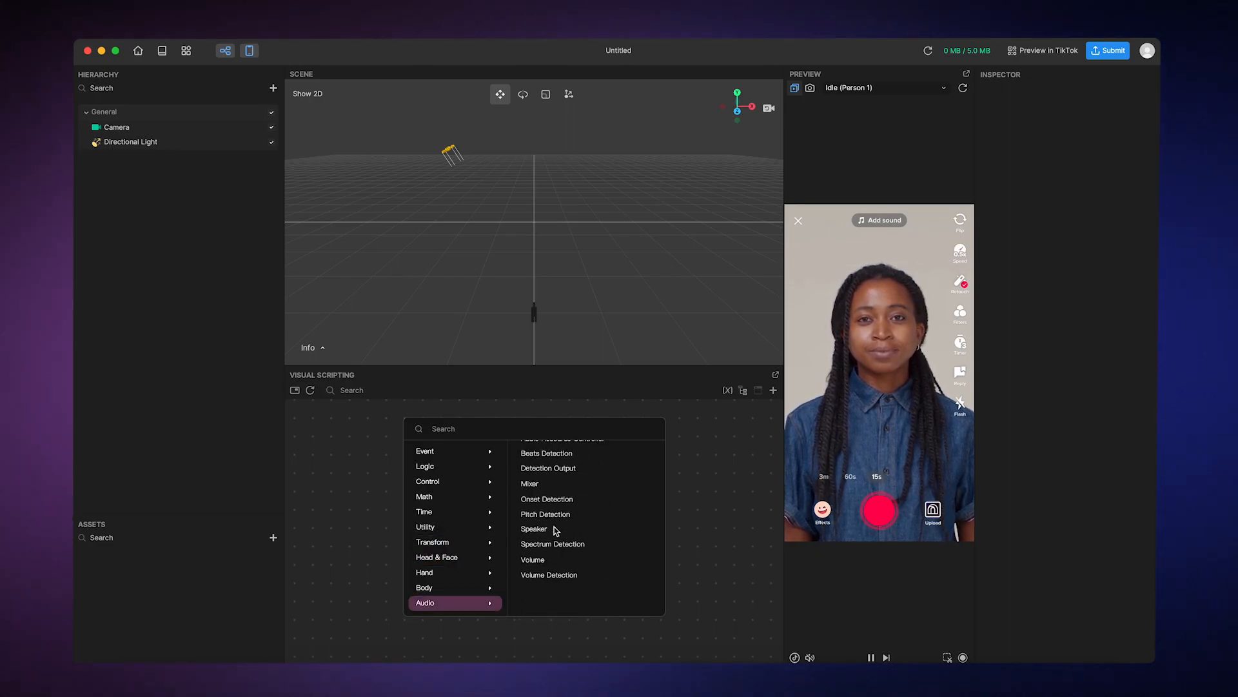
pyautogui.moveTo(534, 523)
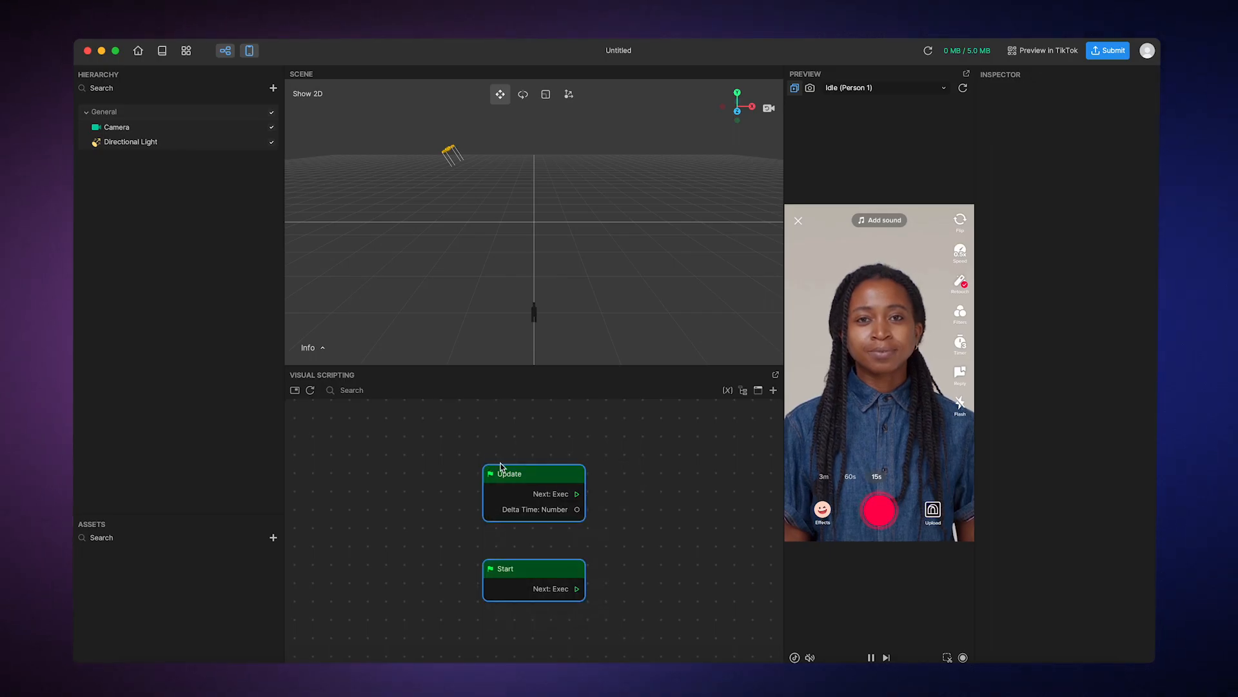
pyautogui.rightClick(509, 473)
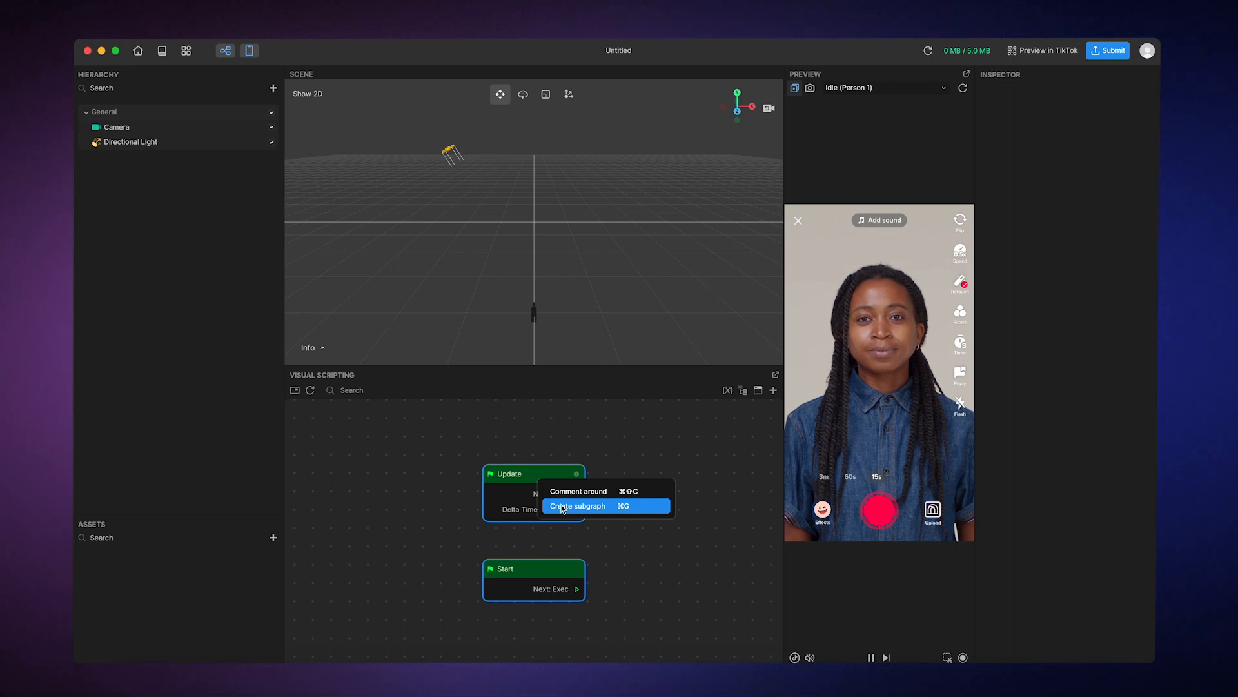
pyautogui.click(578, 506)
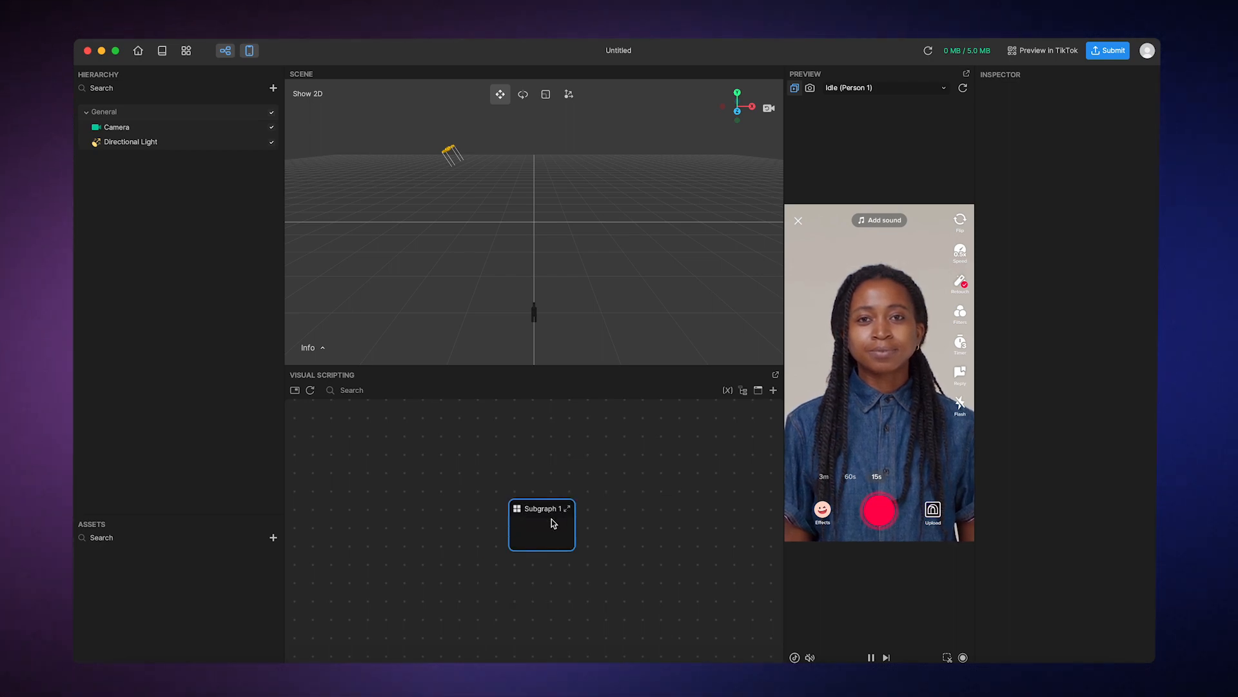
pyautogui.doubleClick(542, 524)
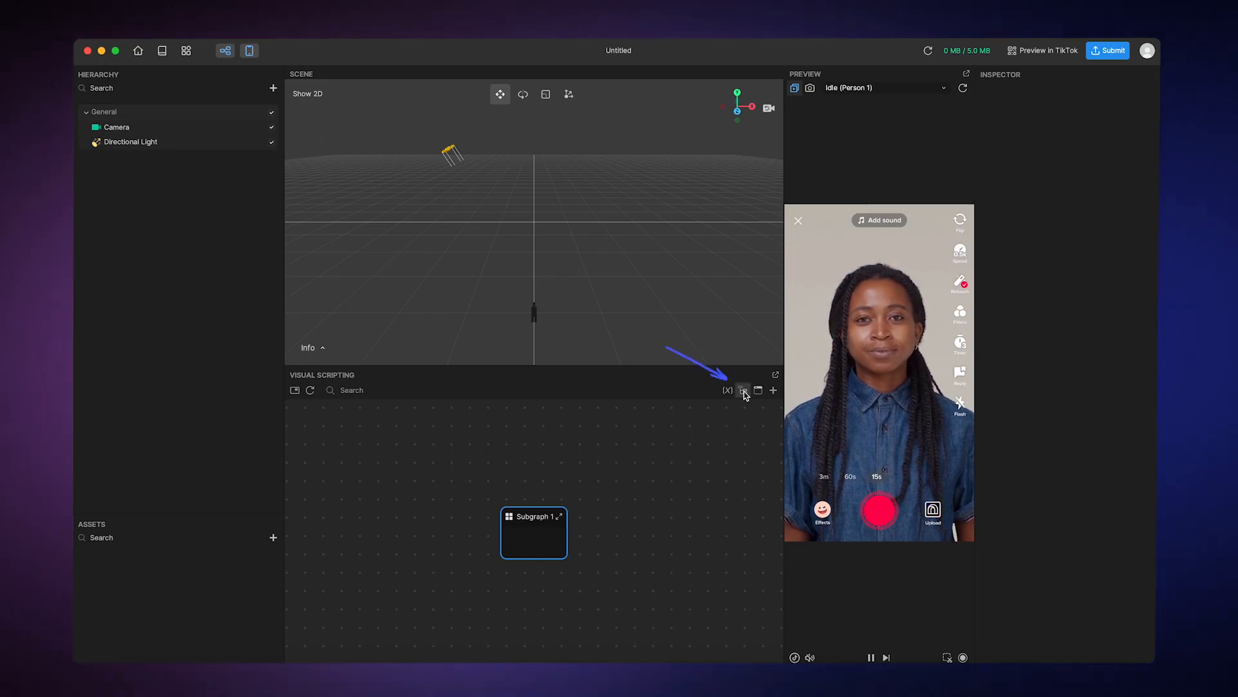
pyautogui.click(743, 390)
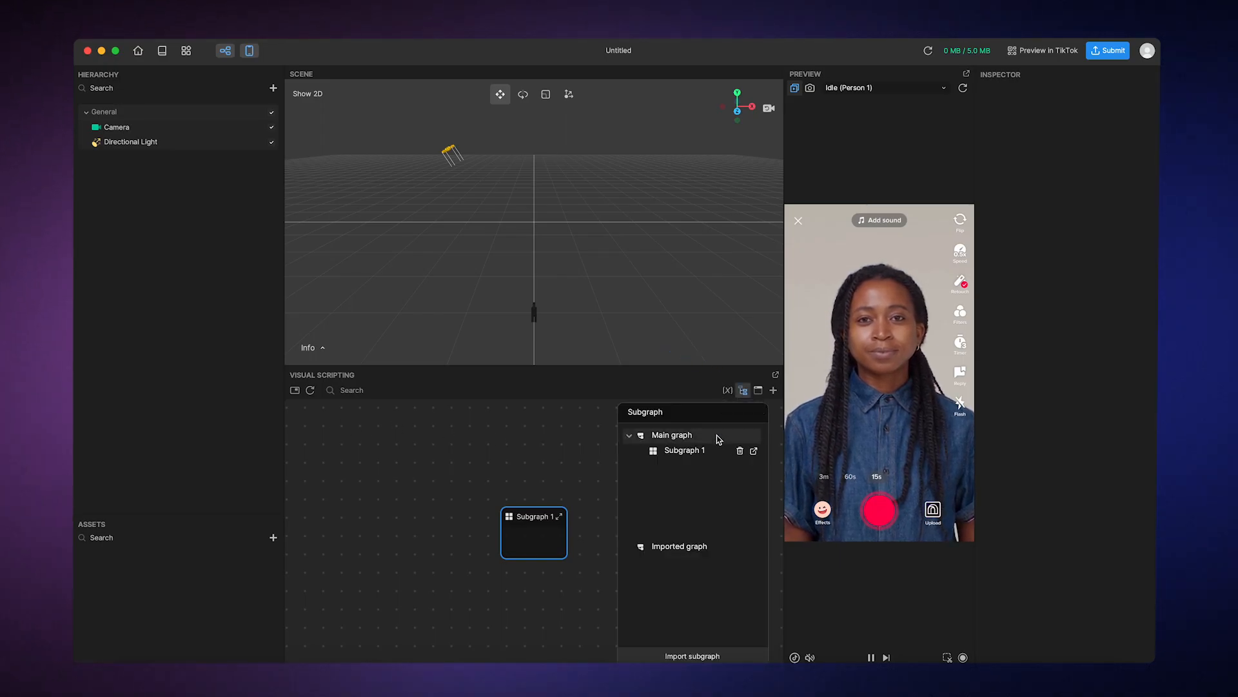
pyautogui.click(743, 390)
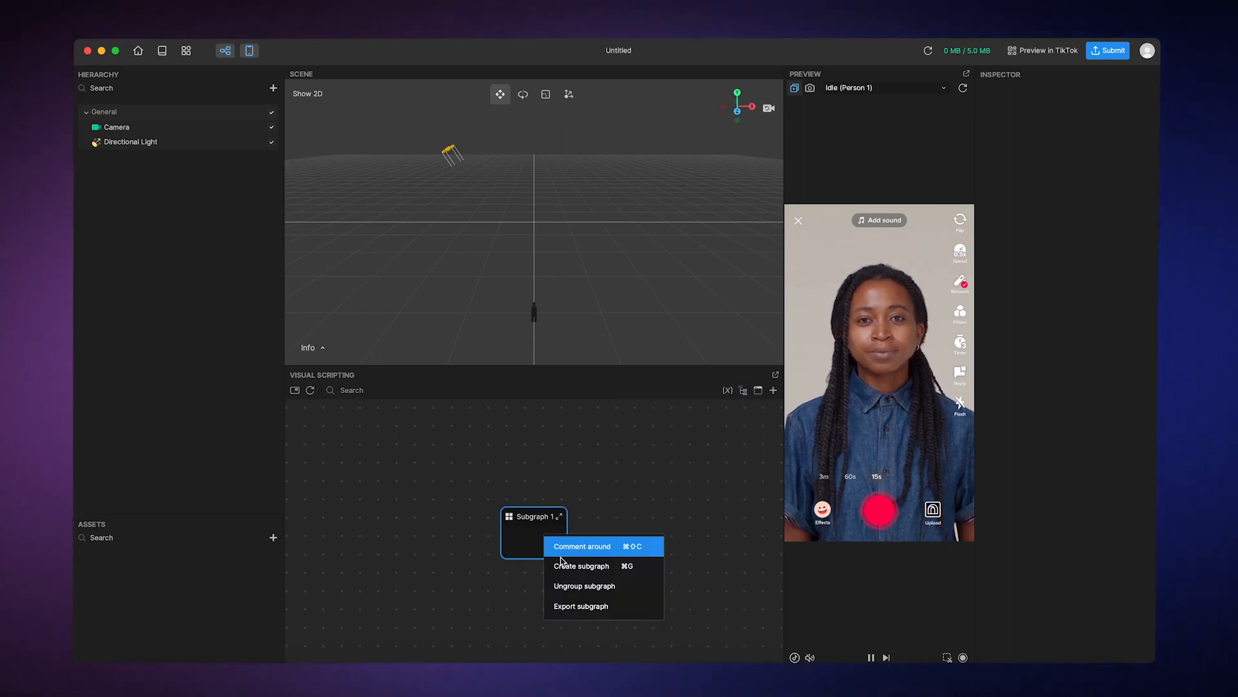
pyautogui.click(583, 586)
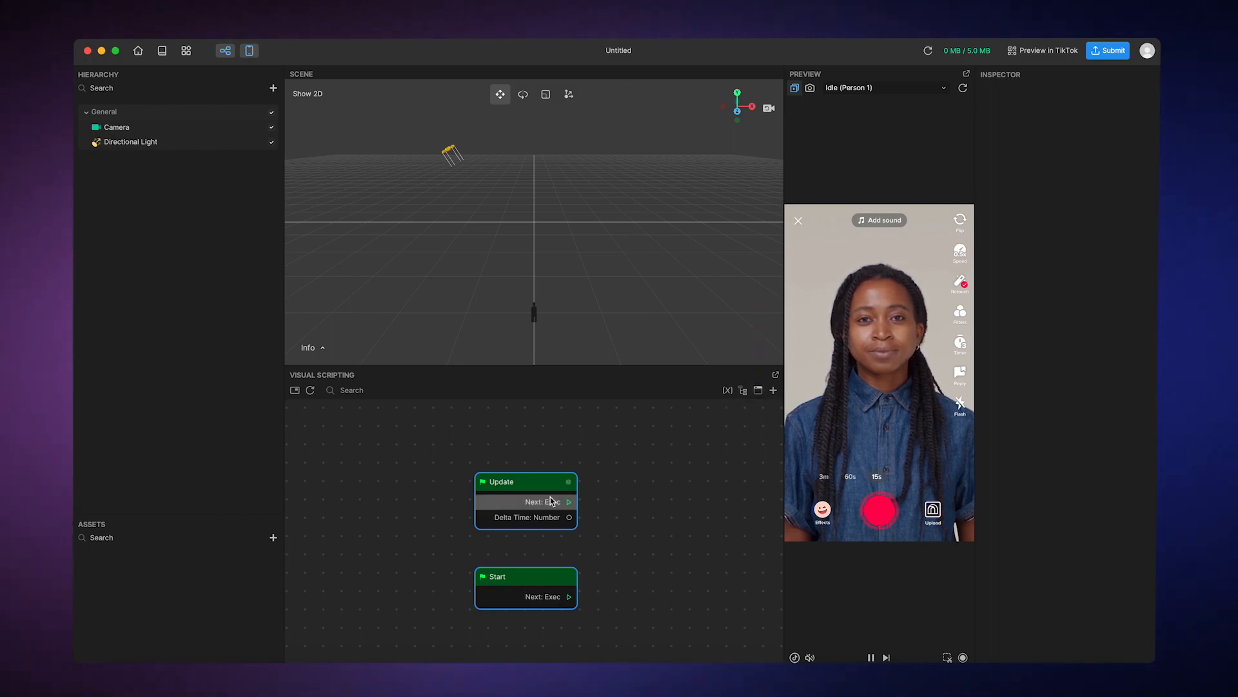
pyautogui.rightClick(525, 482)
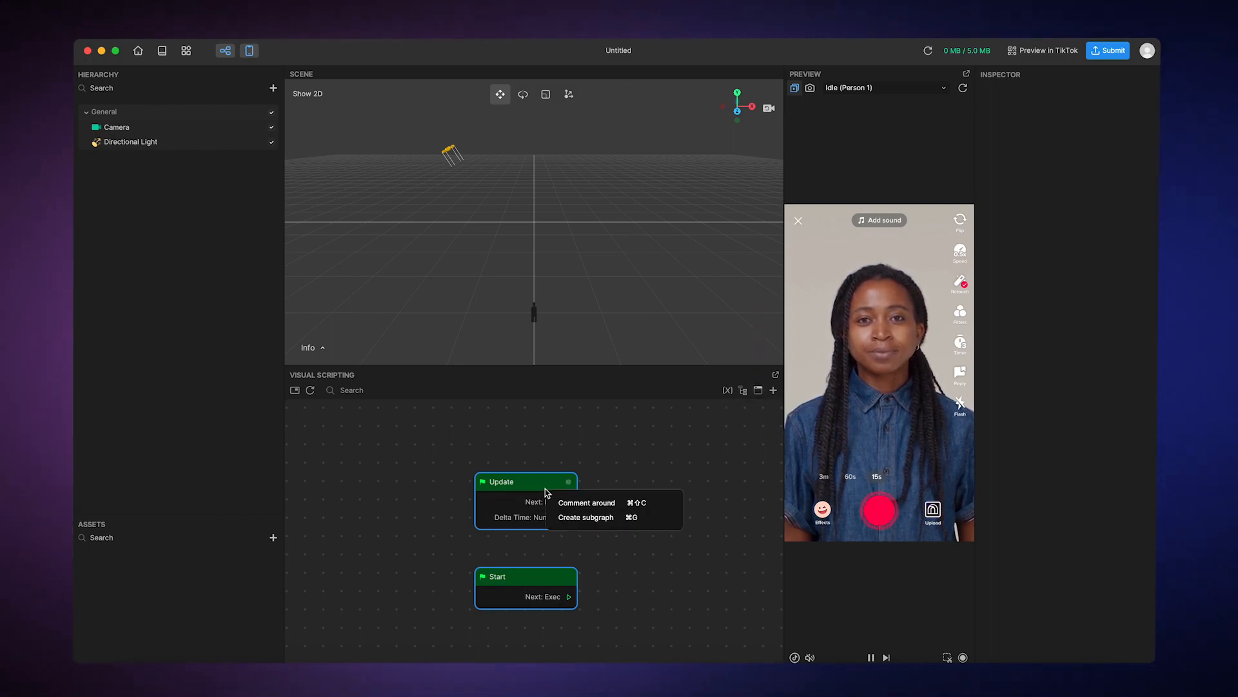
pyautogui.click(586, 502)
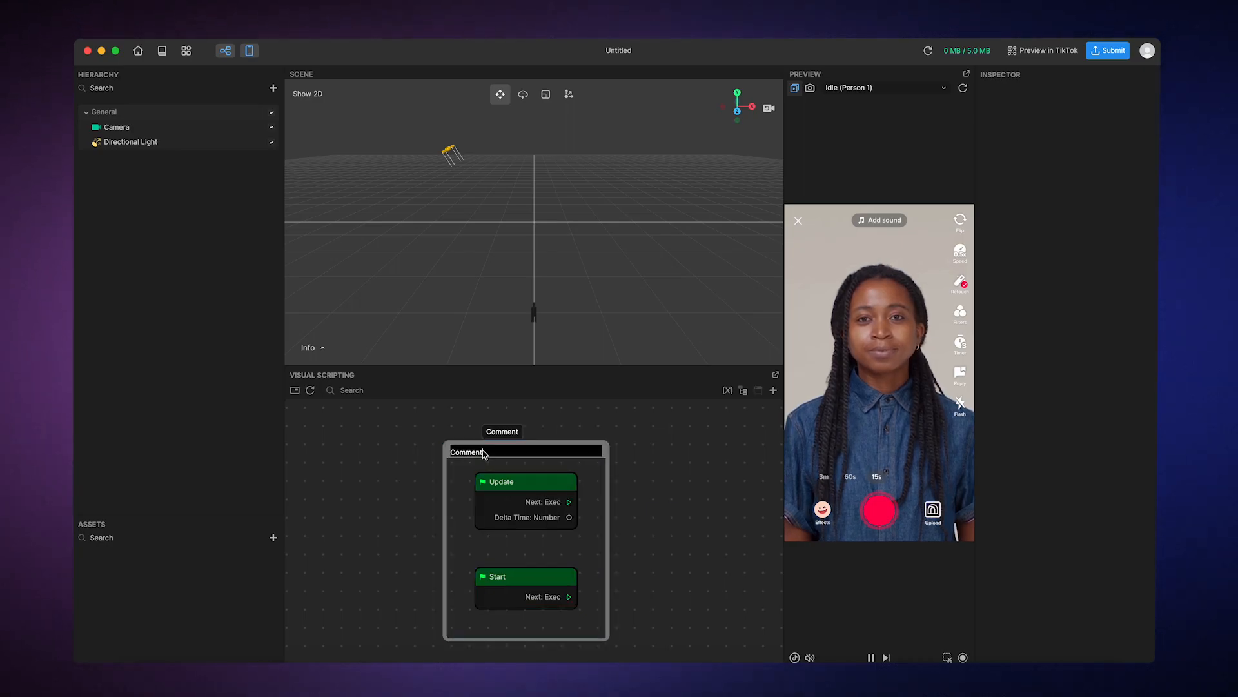
pyautogui.doubleClick(465, 451)
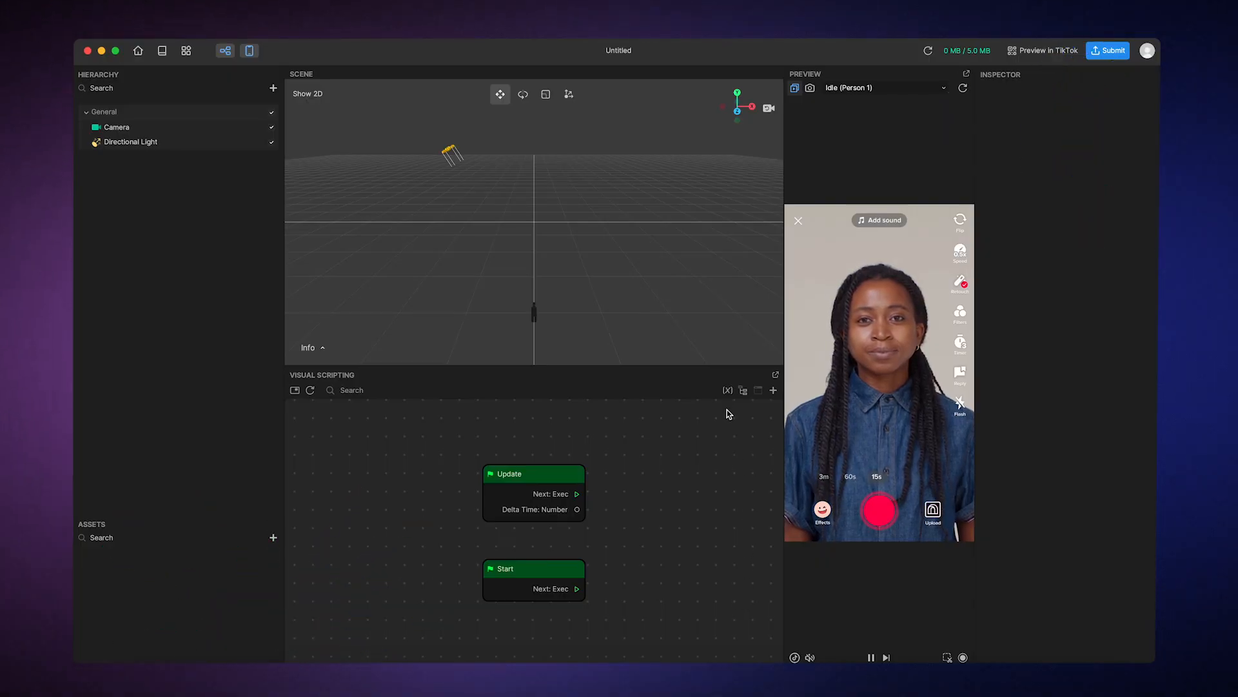
# Create variable8 as a Number variable kept as a single value
pyautogui.click(726, 390)
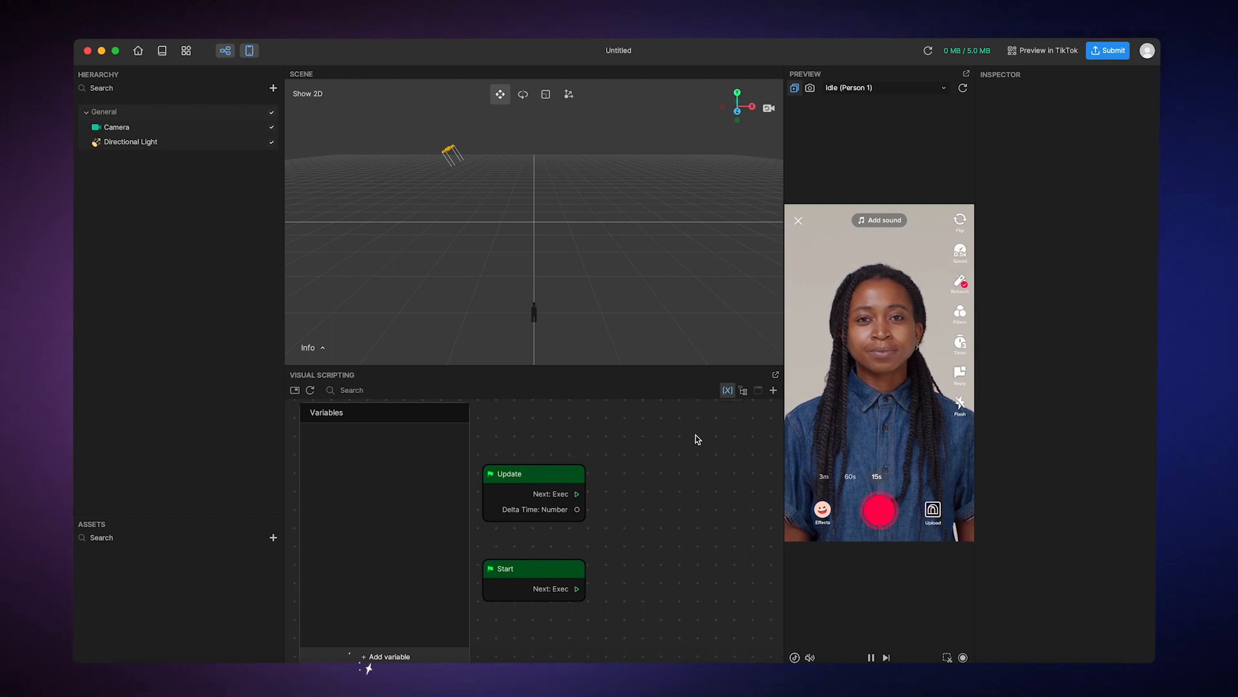
pyautogui.click(386, 657)
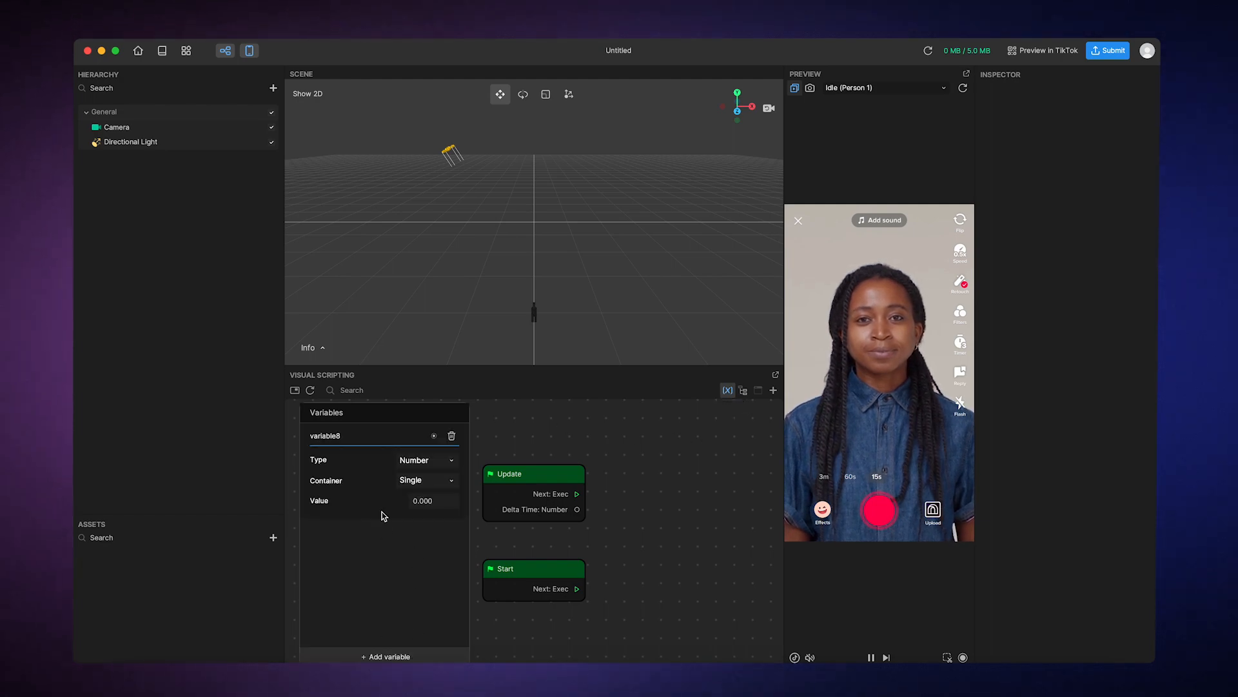
pyautogui.doubleClick(325, 435)
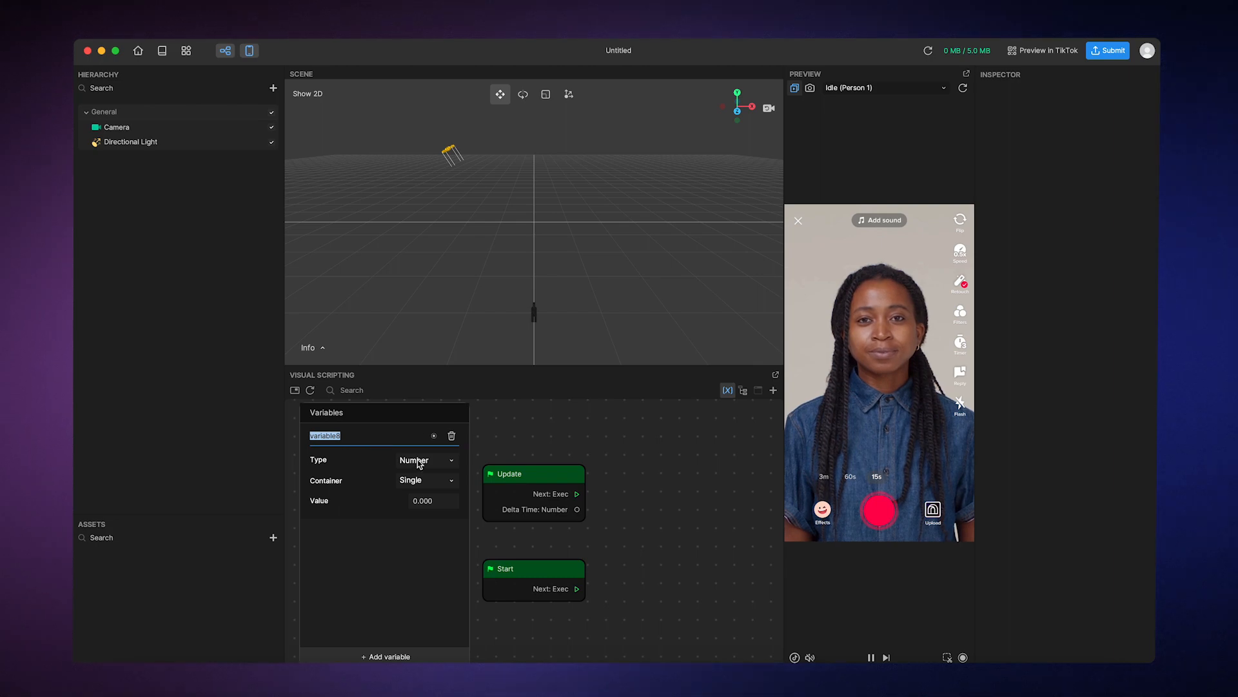
pyautogui.click(424, 460)
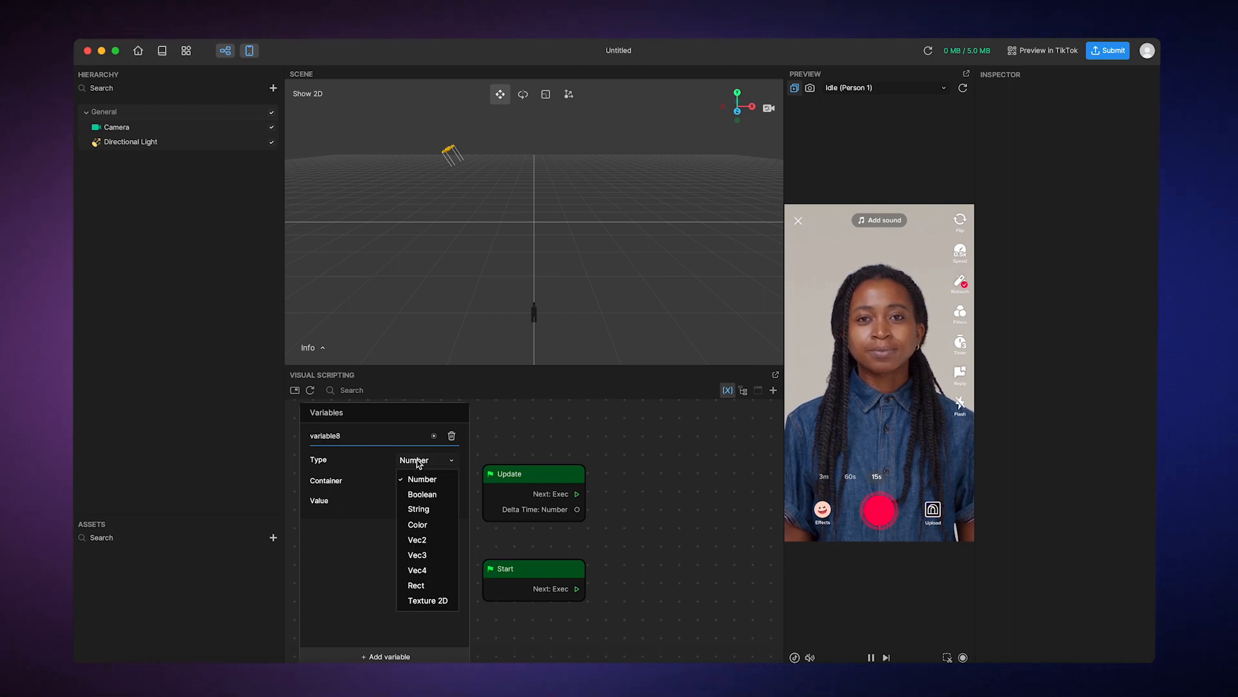
pyautogui.click(420, 480)
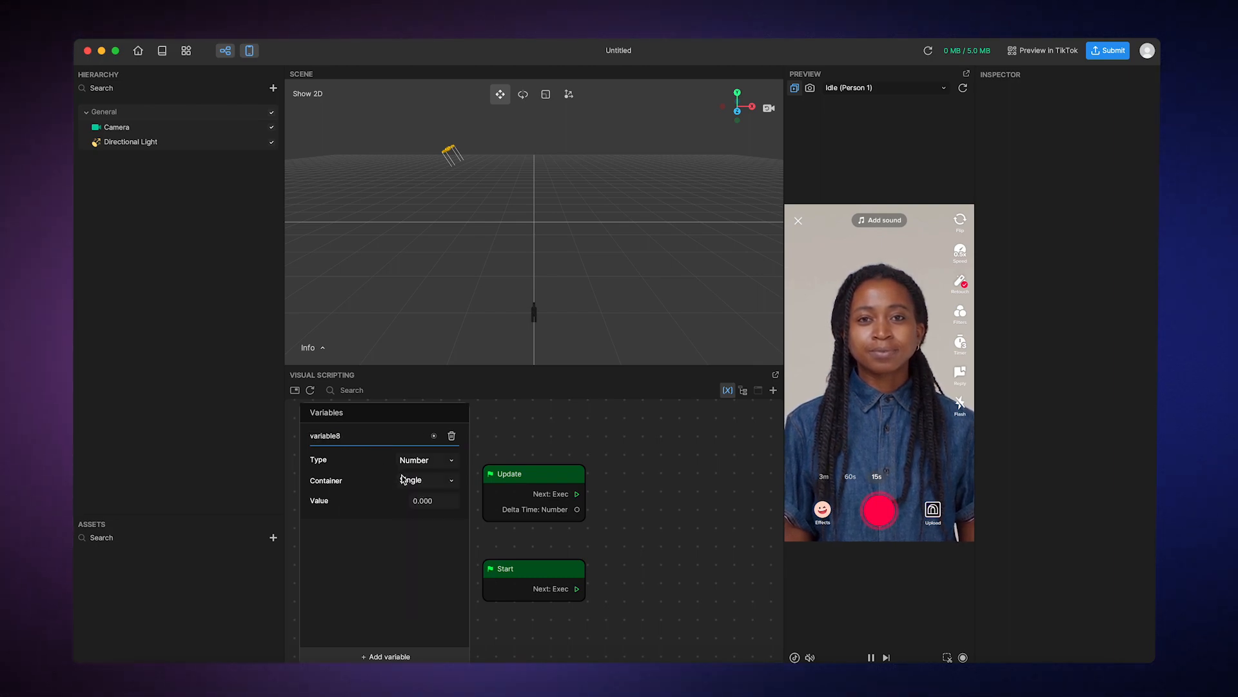
pyautogui.click(427, 480)
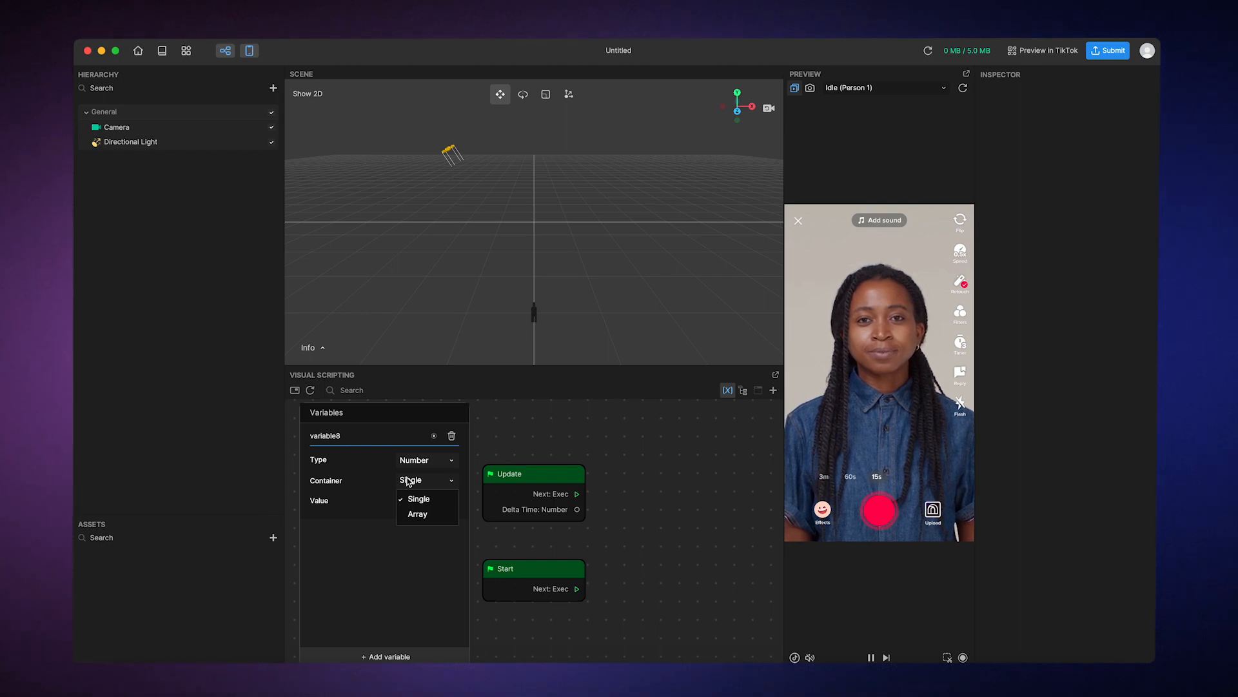
pyautogui.click(418, 498)
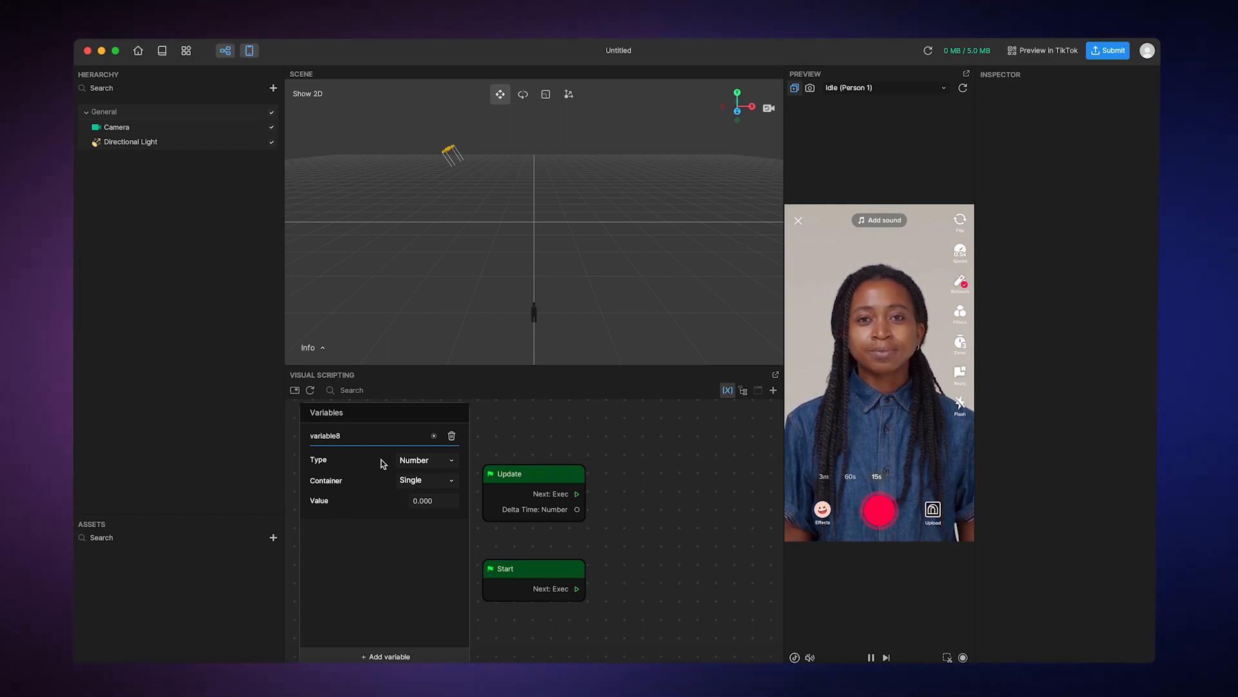
# Place a getter node that reads variable8 into the graph
pyautogui.click(434, 435)
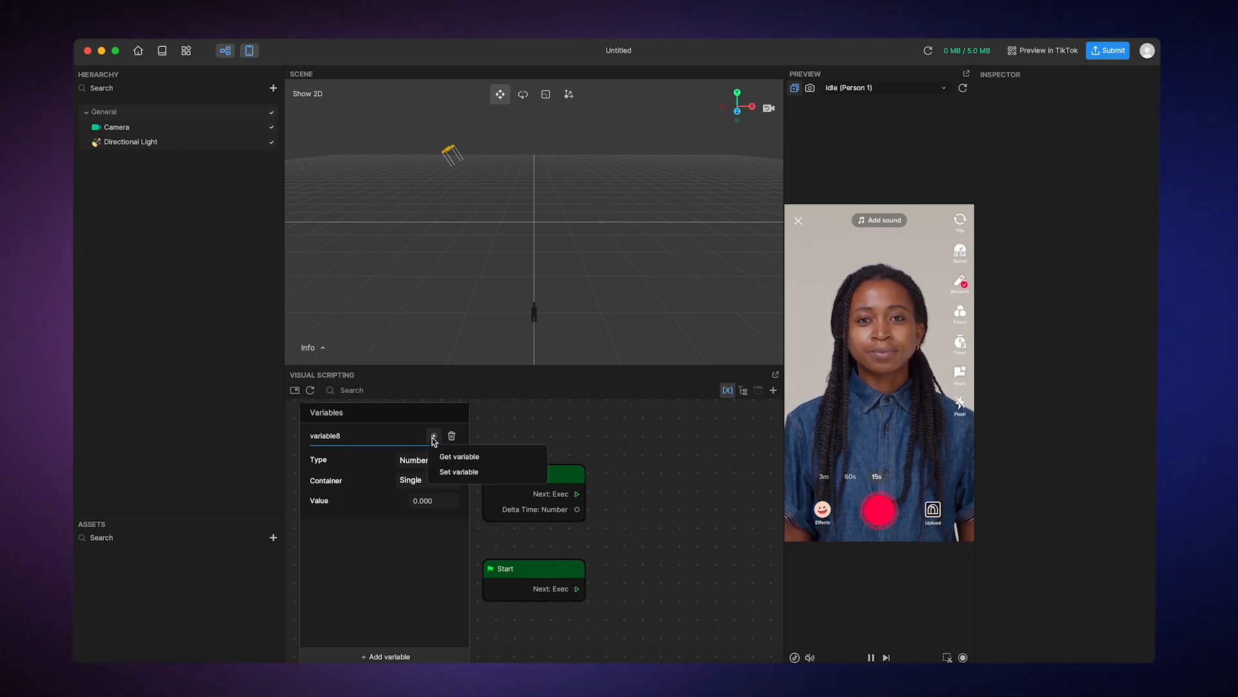
pyautogui.click(458, 456)
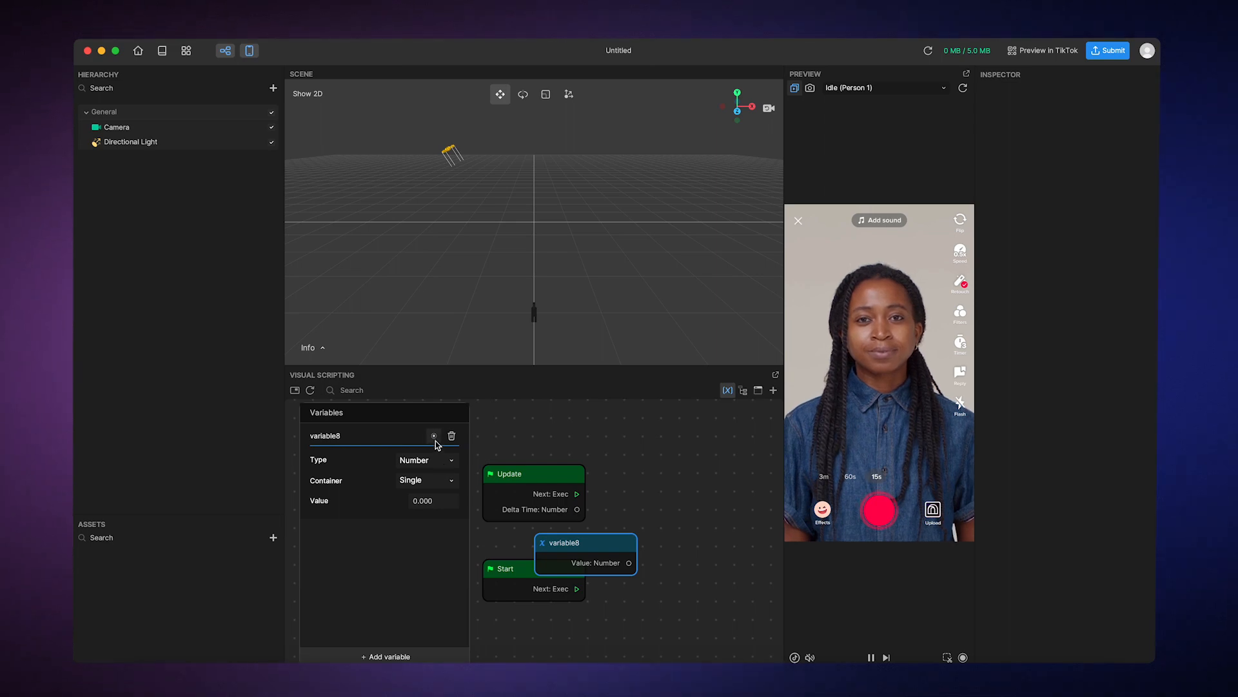
pyautogui.click(434, 435)
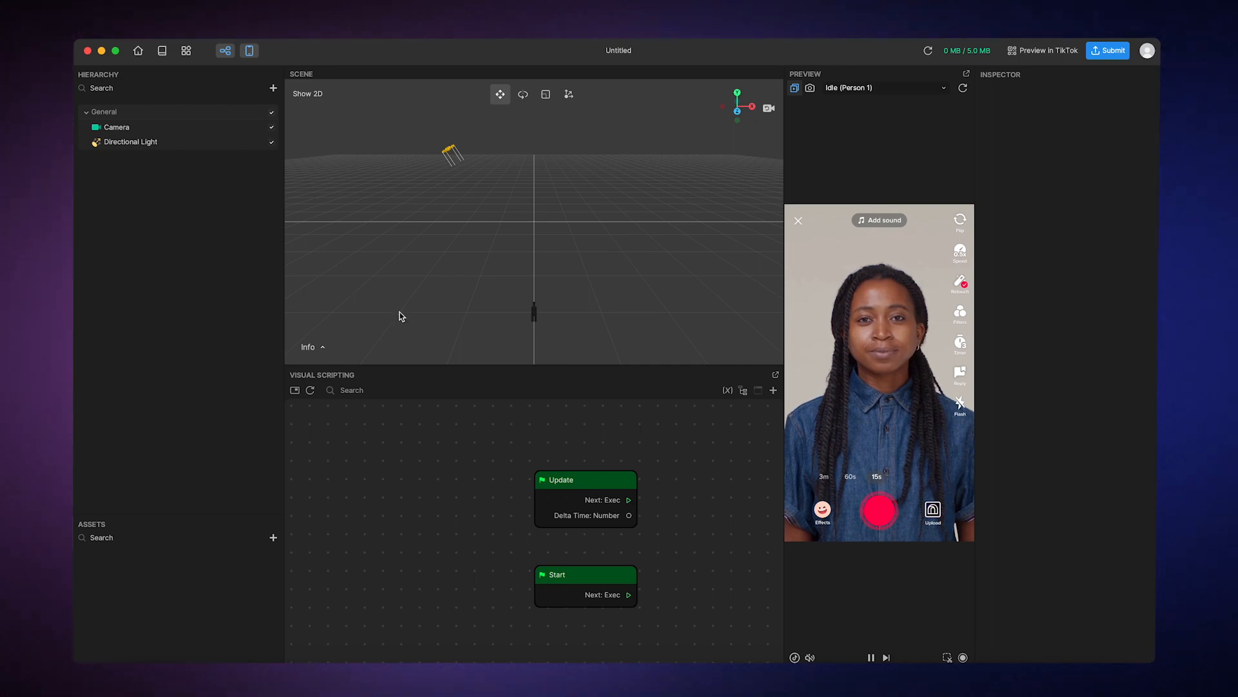
# Add a 3D Cube object to the scene from the Hierarchy
pyautogui.click(274, 88)
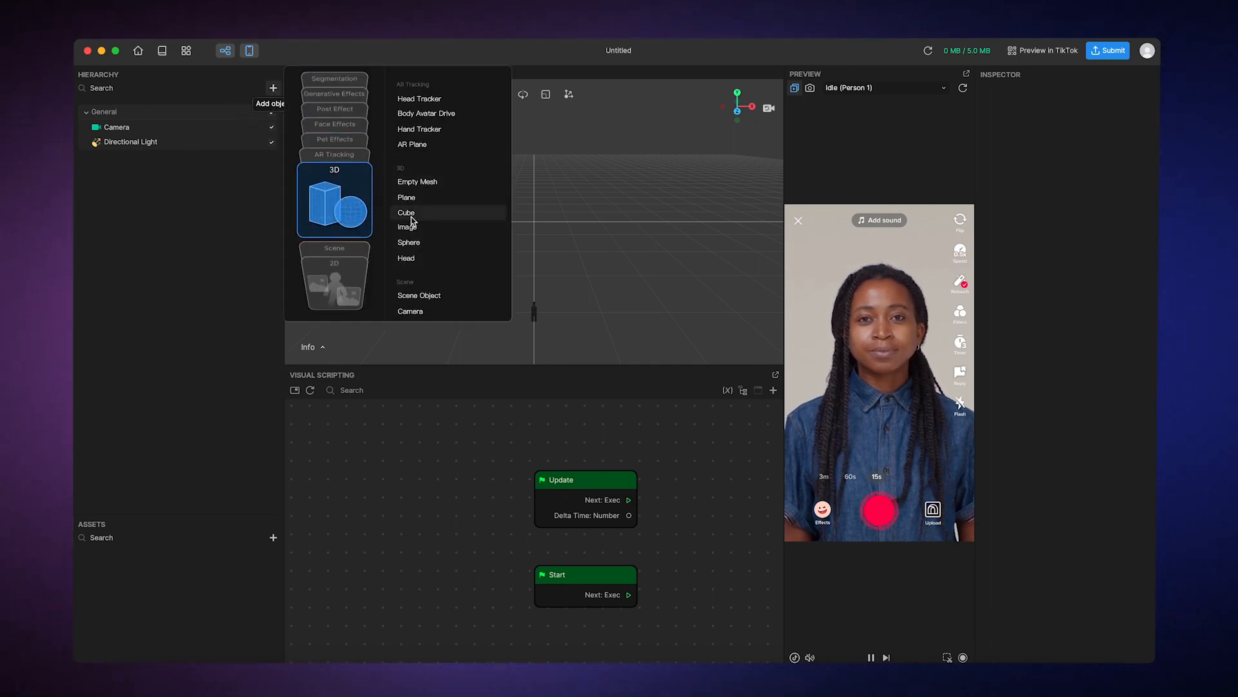
pyautogui.click(406, 212)
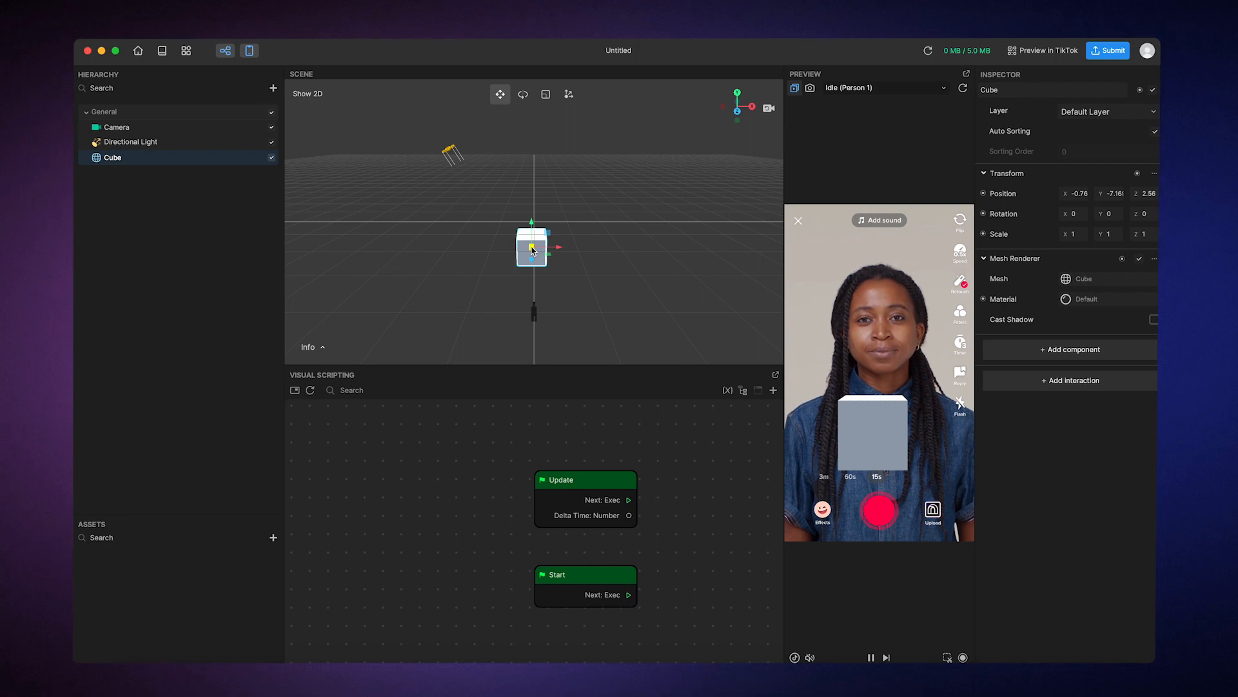
pyautogui.moveTo(592, 233)
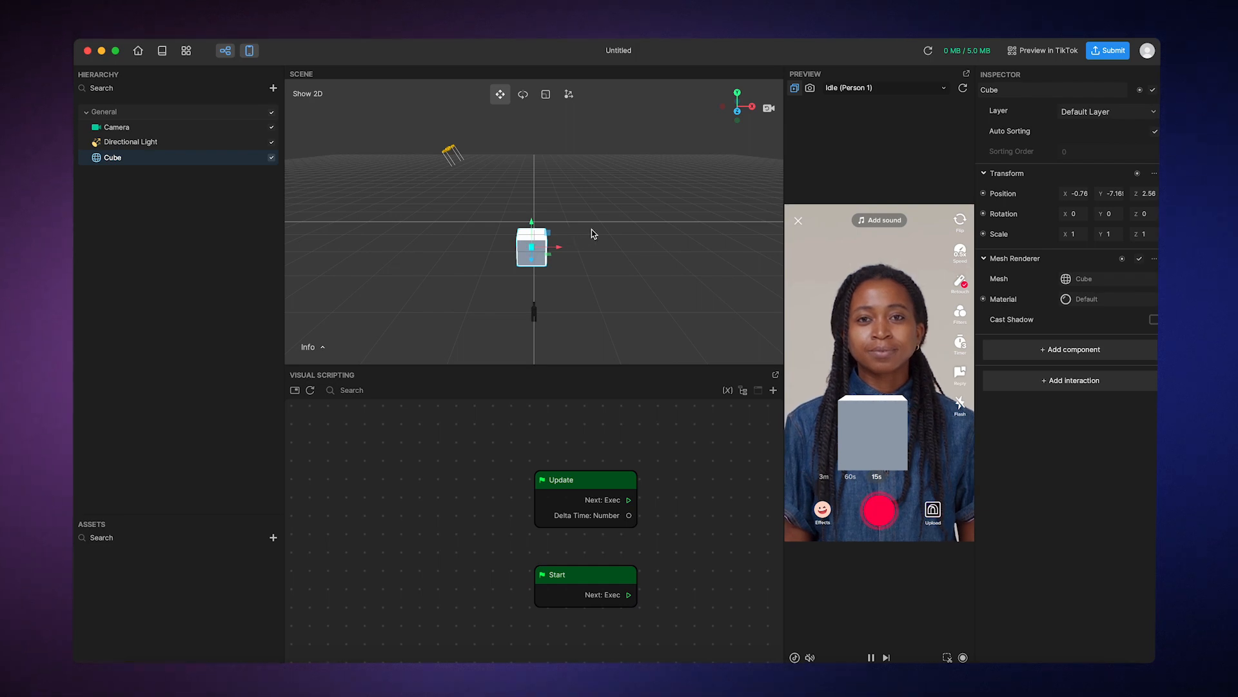
pyautogui.moveTo(896, 97)
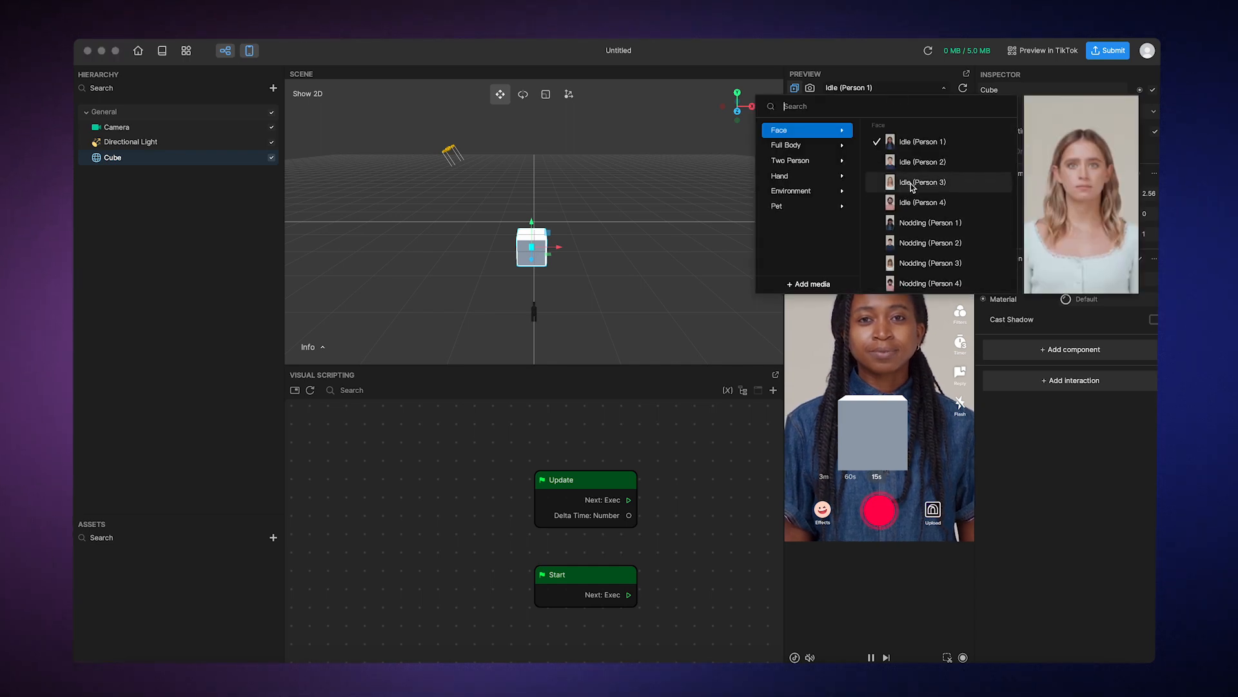
# Switch the preview to the Face > Mouth Open (Person 1) video
pyautogui.scroll(-3)
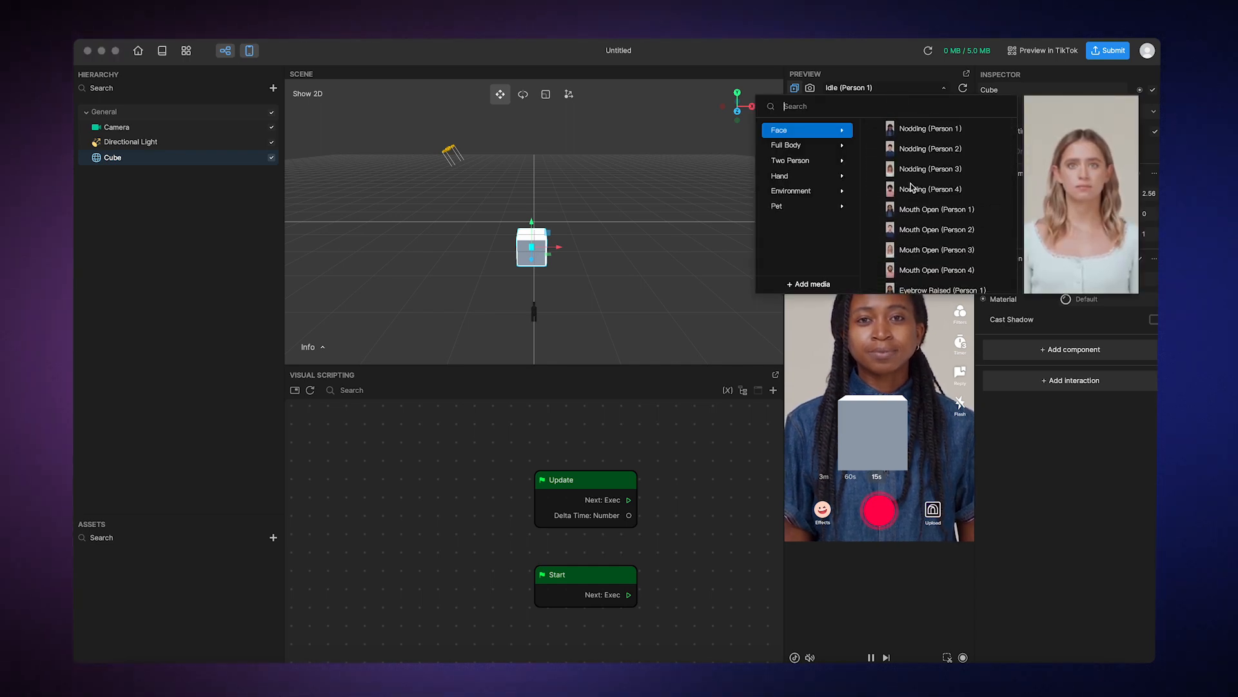
pyautogui.click(937, 209)
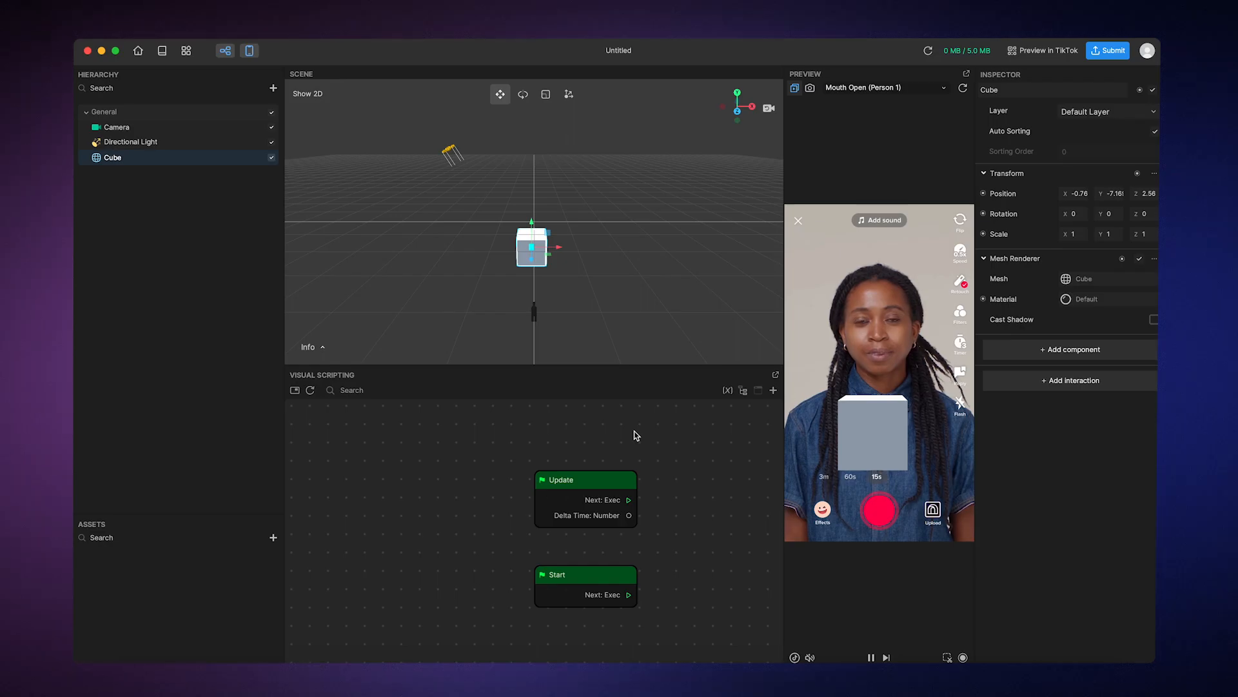
# Add a Facial Movement Detection node and set its Facial Movement to Mouth Open
pyautogui.rightClick(632, 434)
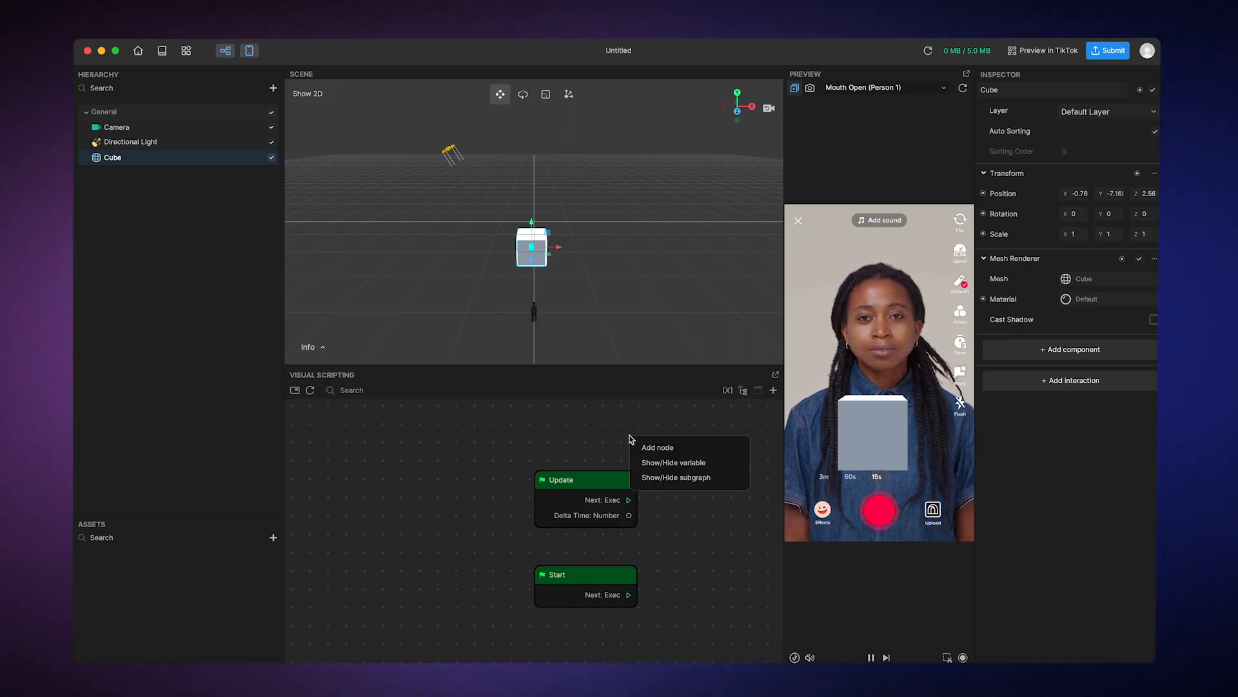
pyautogui.click(658, 448)
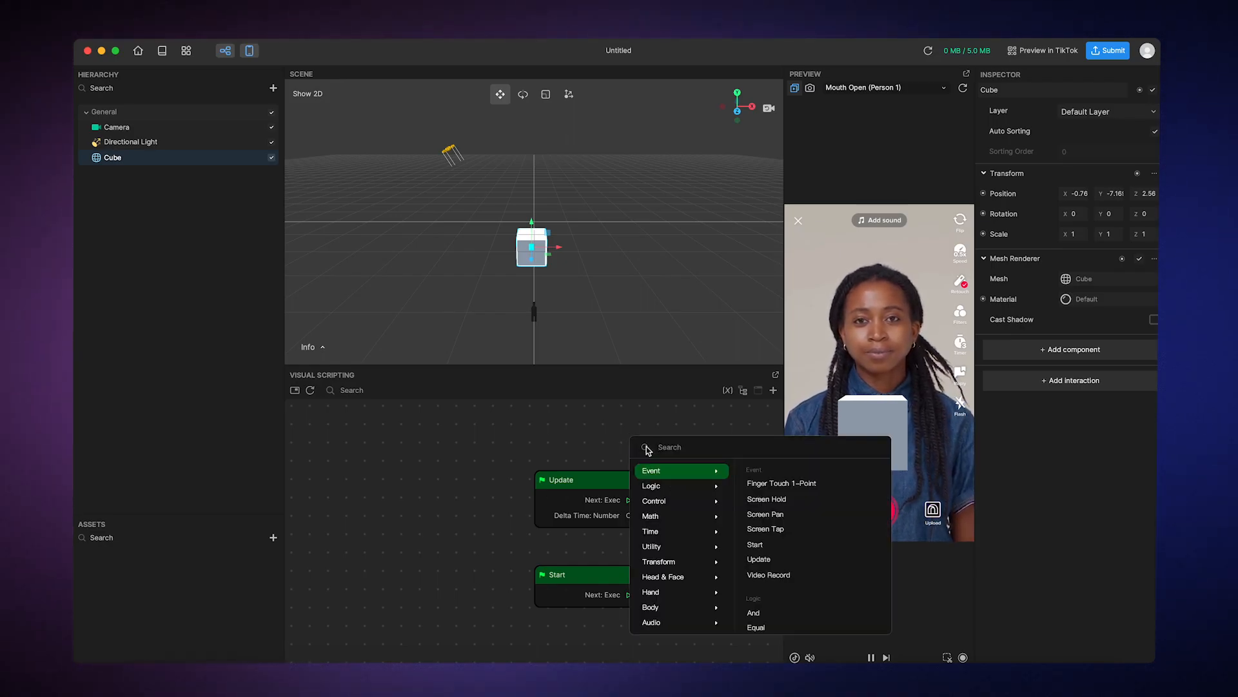
pyautogui.write('facial')
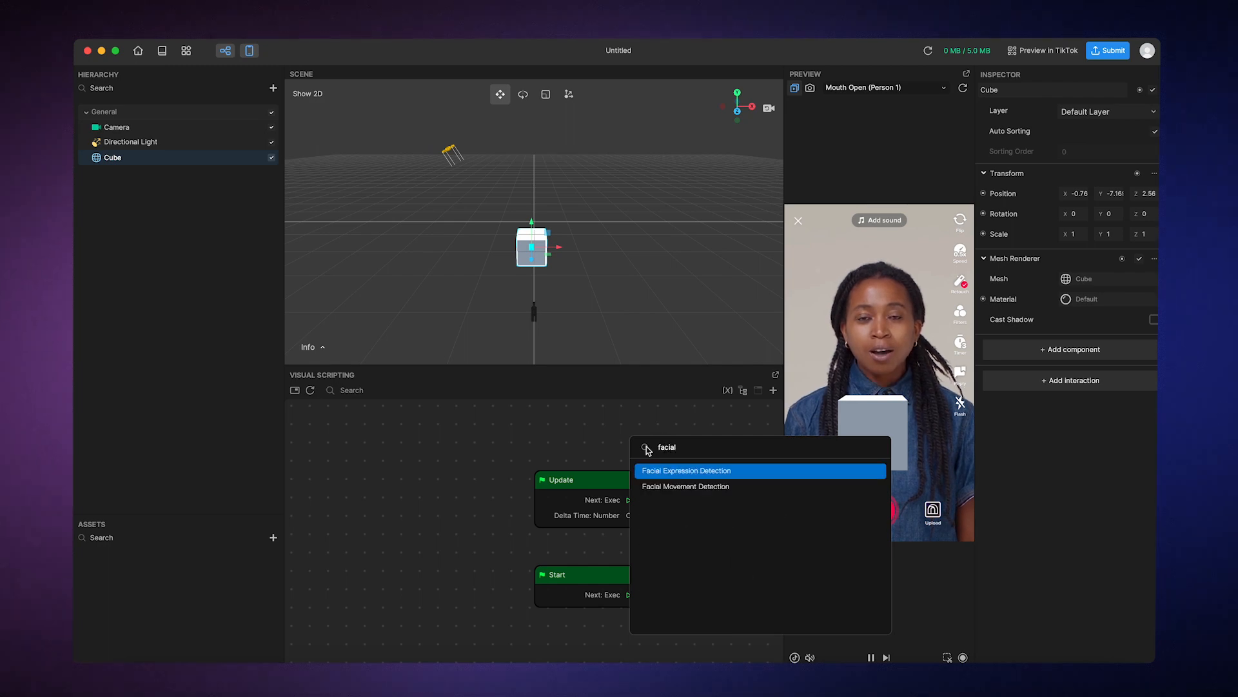
pyautogui.moveTo(685, 487)
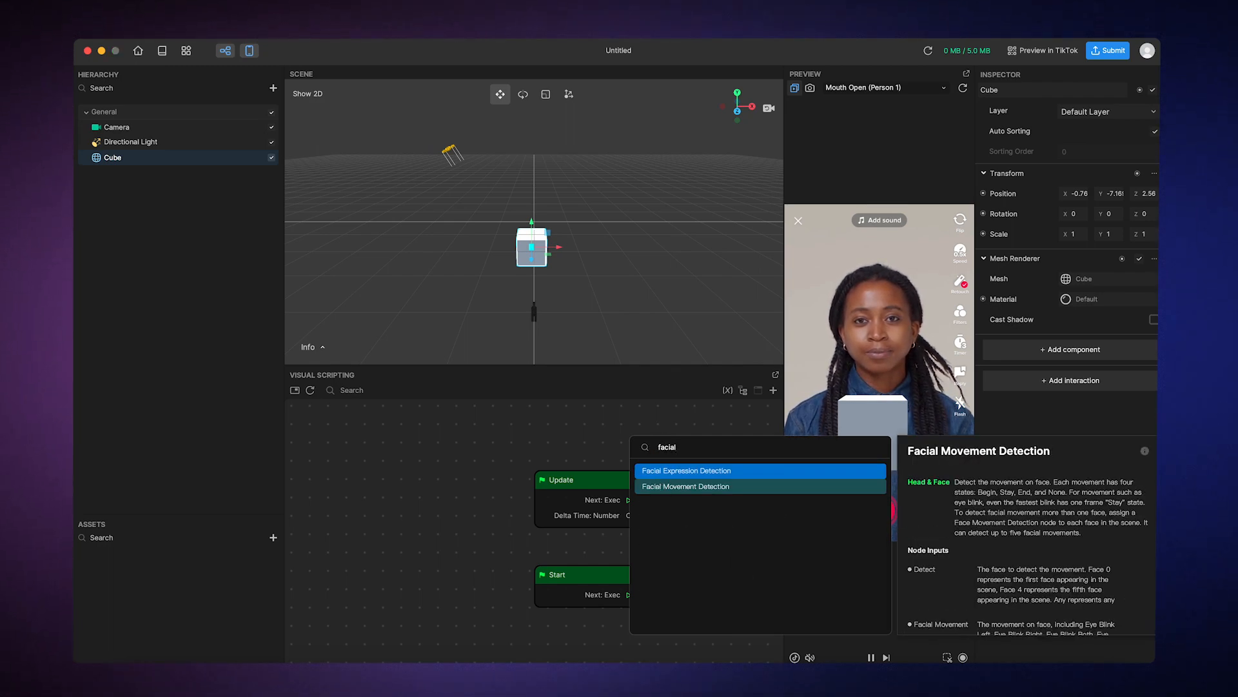
pyautogui.click(685, 486)
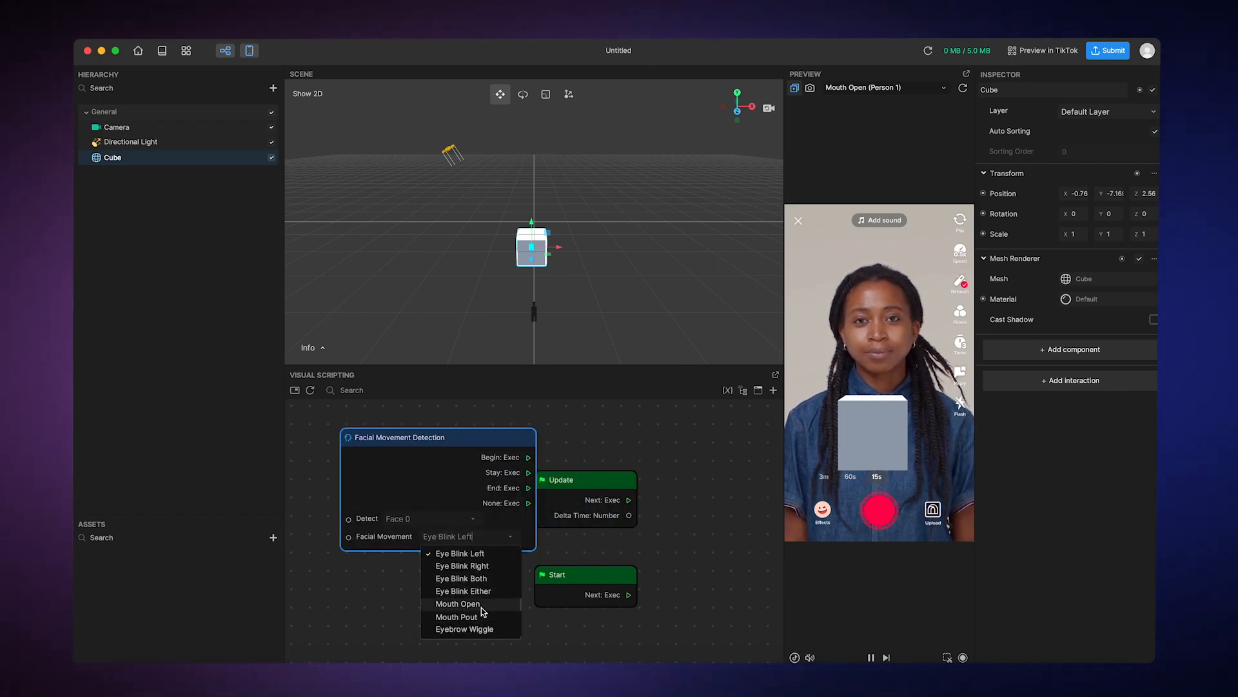
pyautogui.click(457, 604)
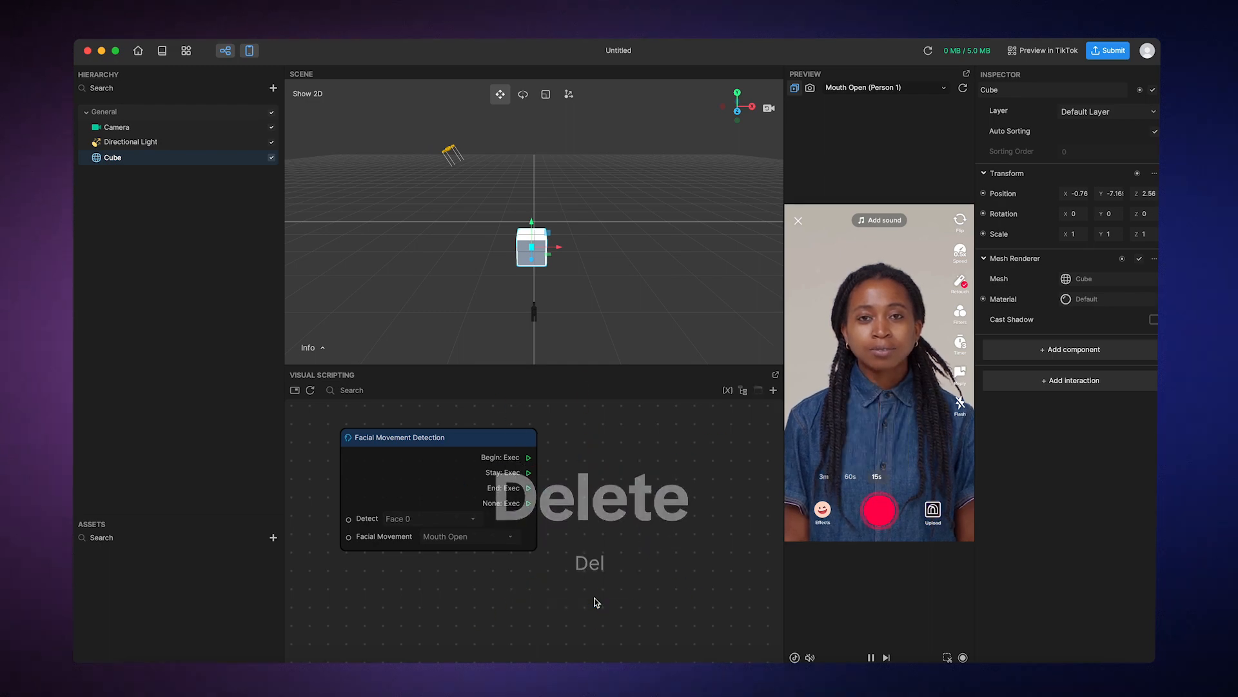
# Delete Update and Start, then add a Set Visibility node and a Cube target node
pyautogui.press('Delete')
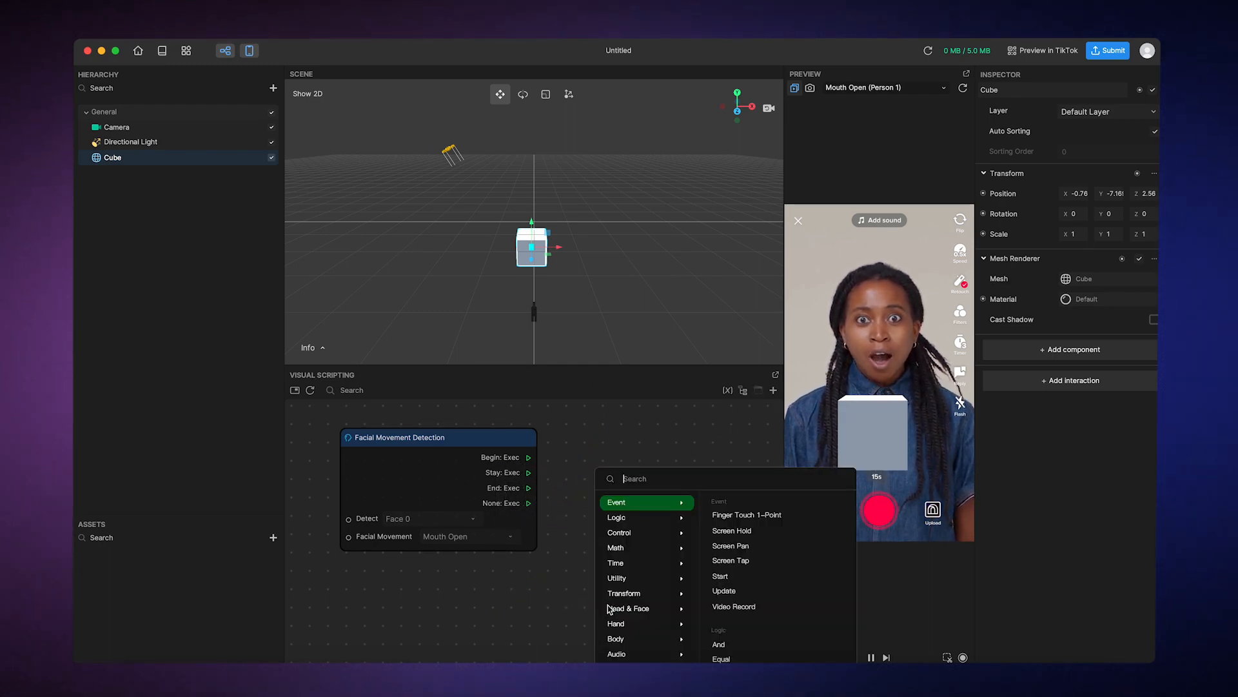
pyautogui.write('set v')
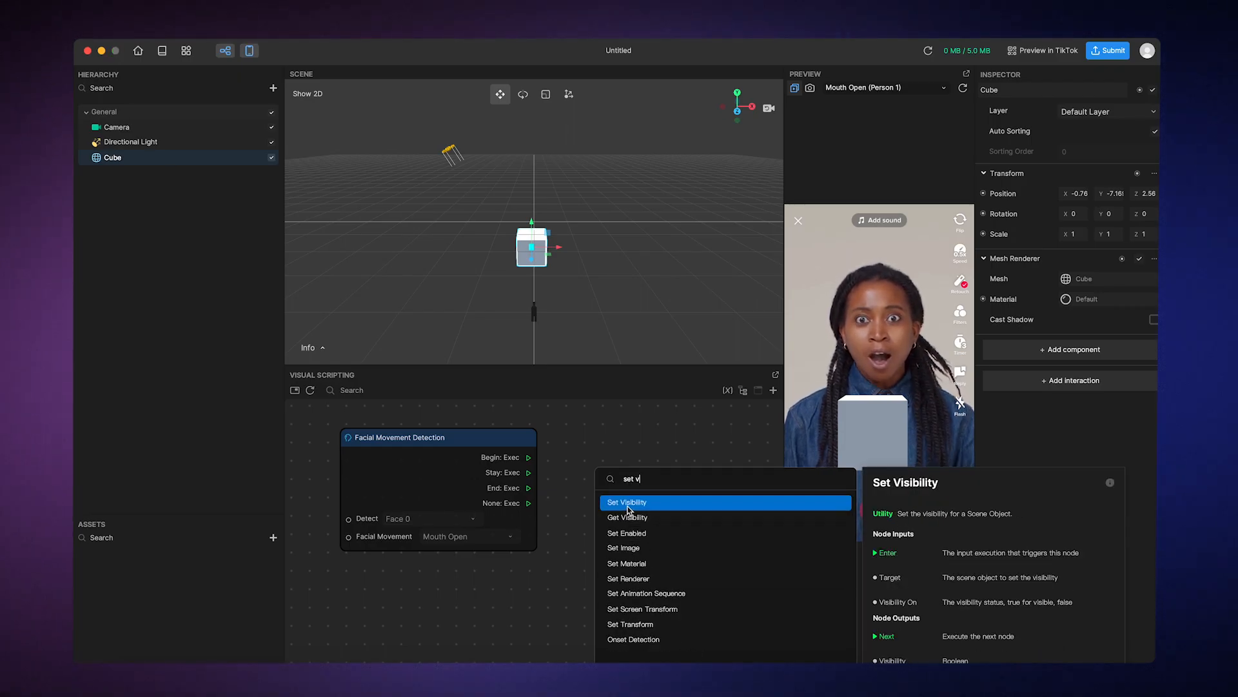
pyautogui.click(627, 501)
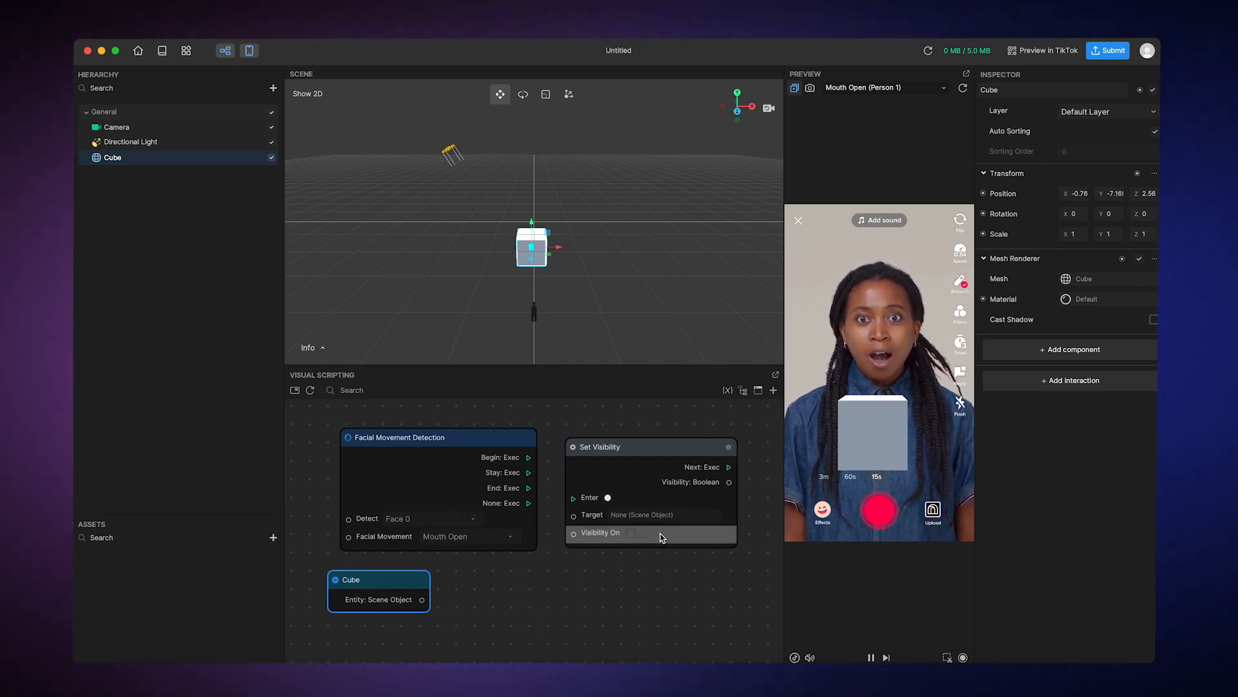
pyautogui.click(632, 533)
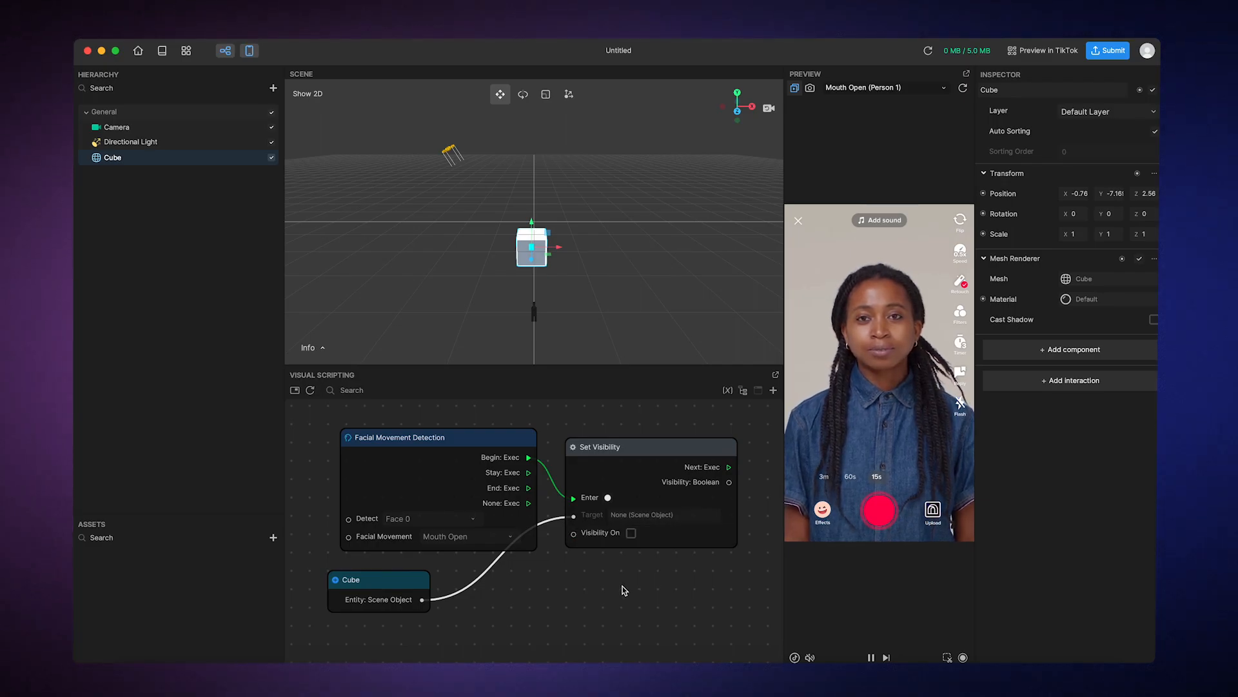
pyautogui.moveTo(685, 597)
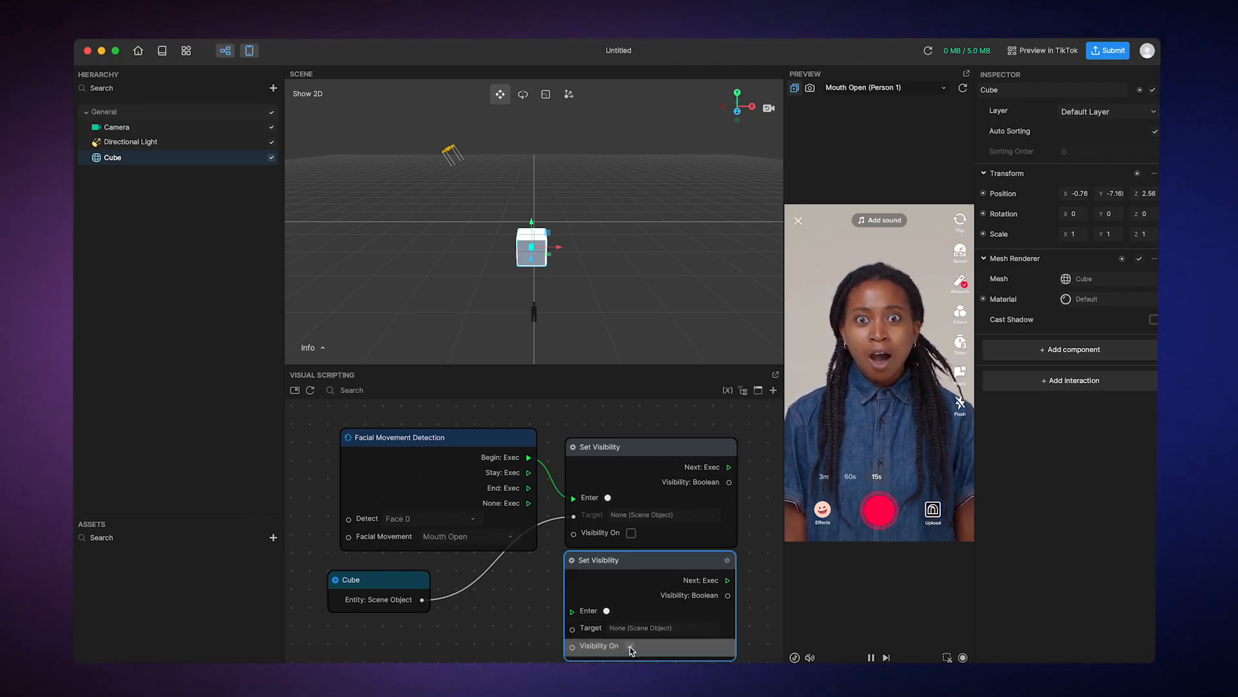
# Check Visibility On so the second Set Visibility node shows the cube
pyautogui.click(629, 645)
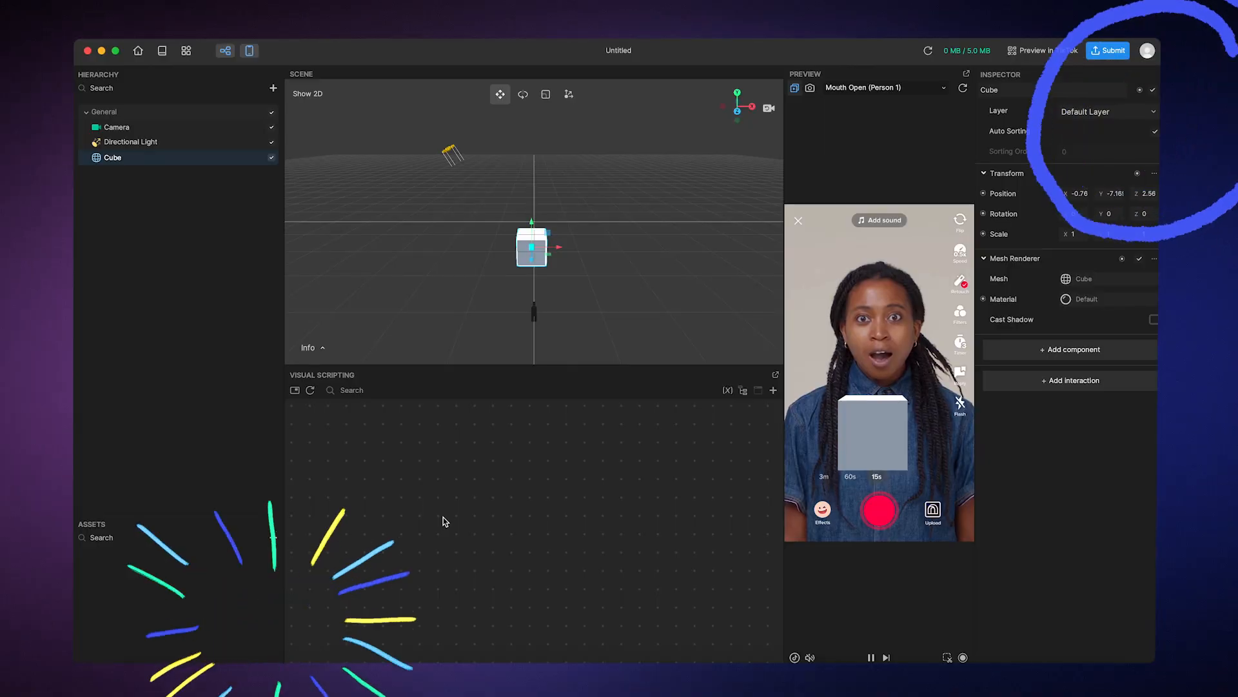
# Add a Tap Screen to Toggle Visibility interaction to the Cube from the Inspector
pyautogui.doubleClick(113, 157)
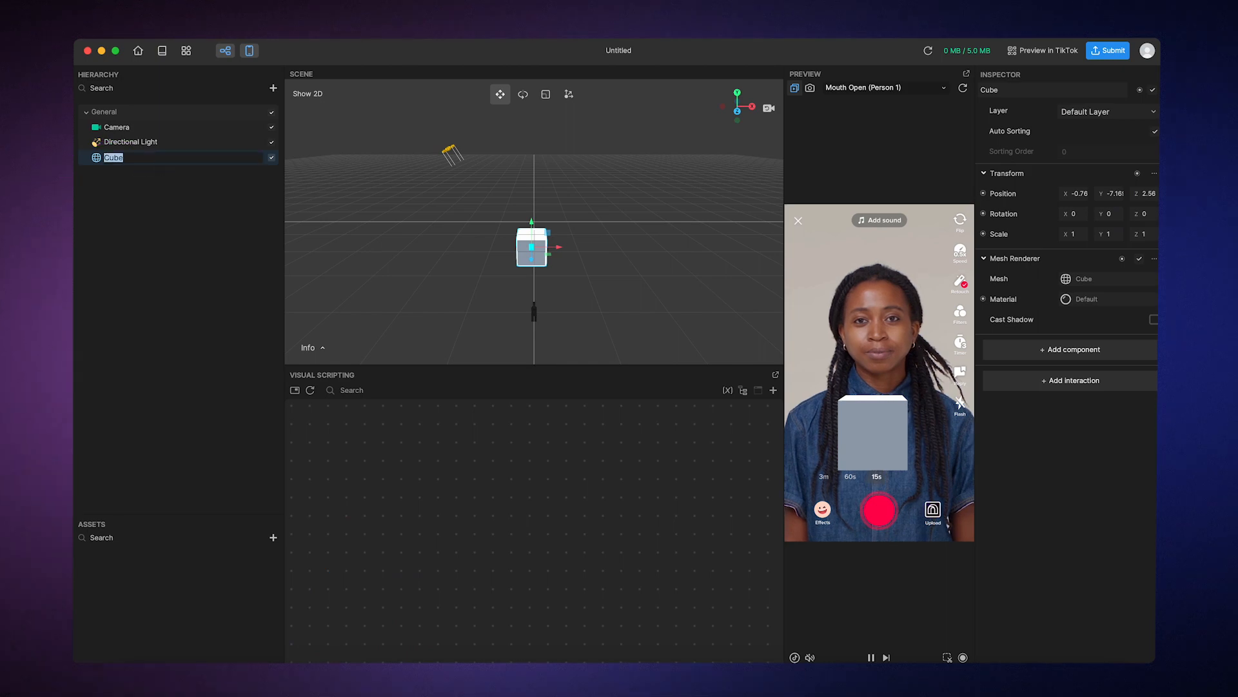
pyautogui.moveTo(176, 227)
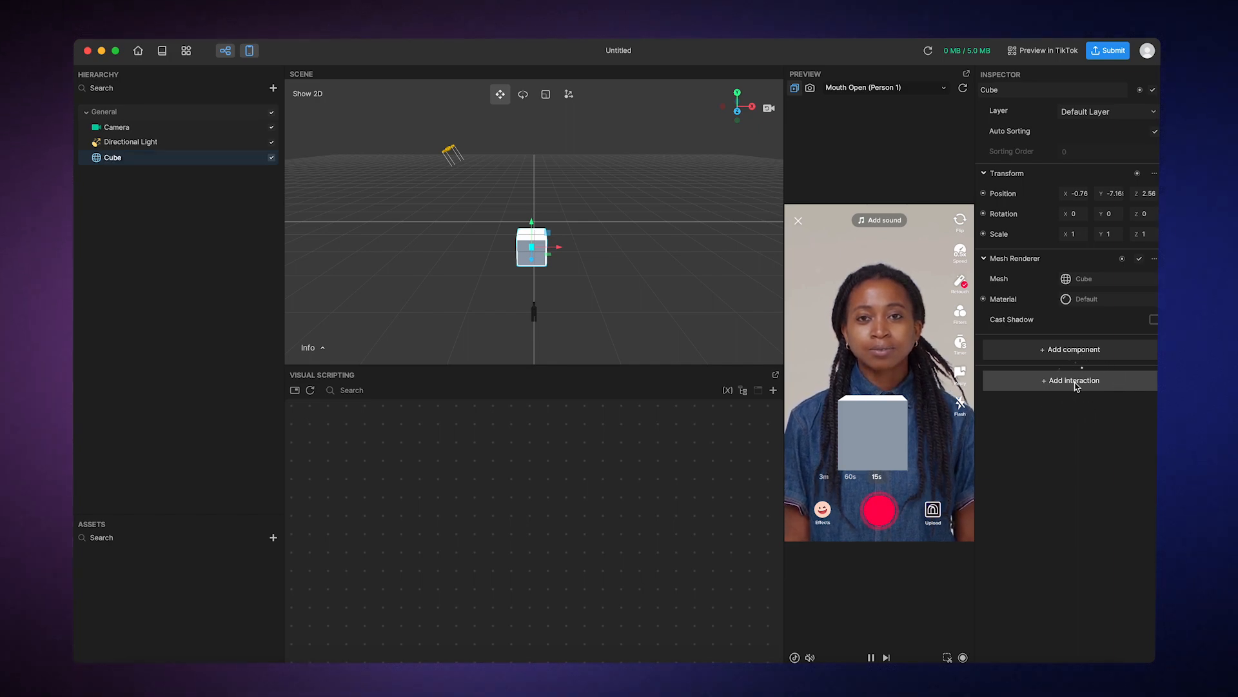
pyautogui.click(1073, 379)
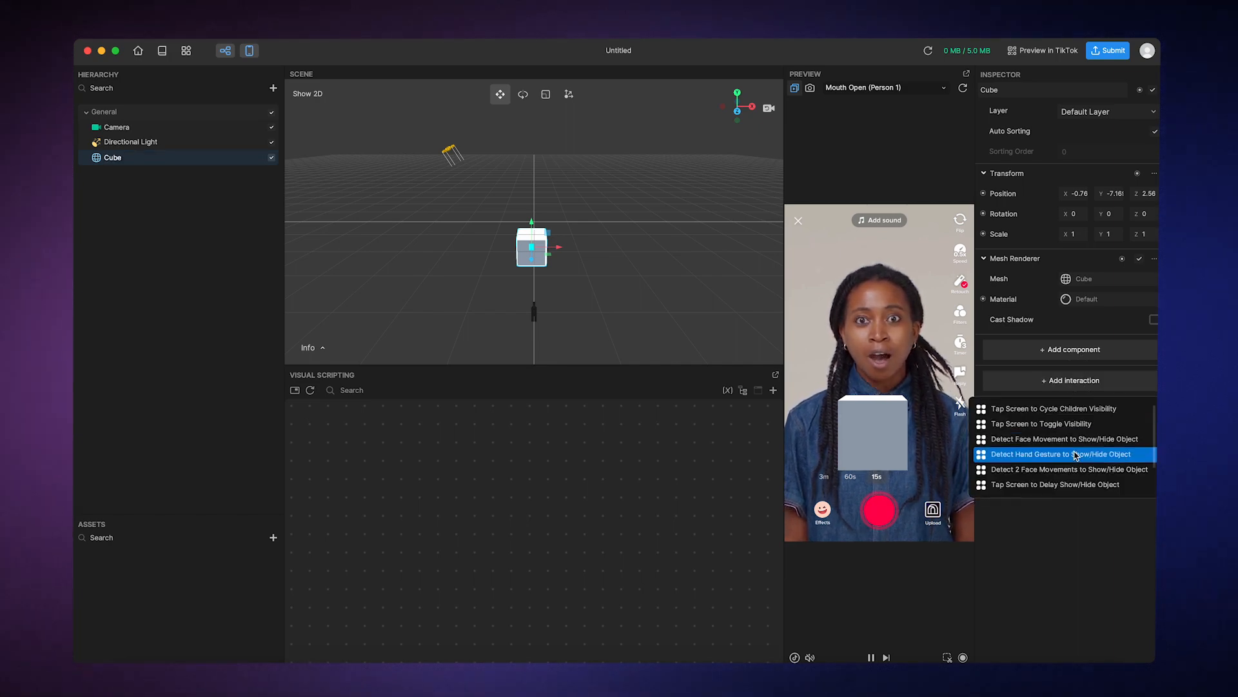
pyautogui.moveTo(1075, 423)
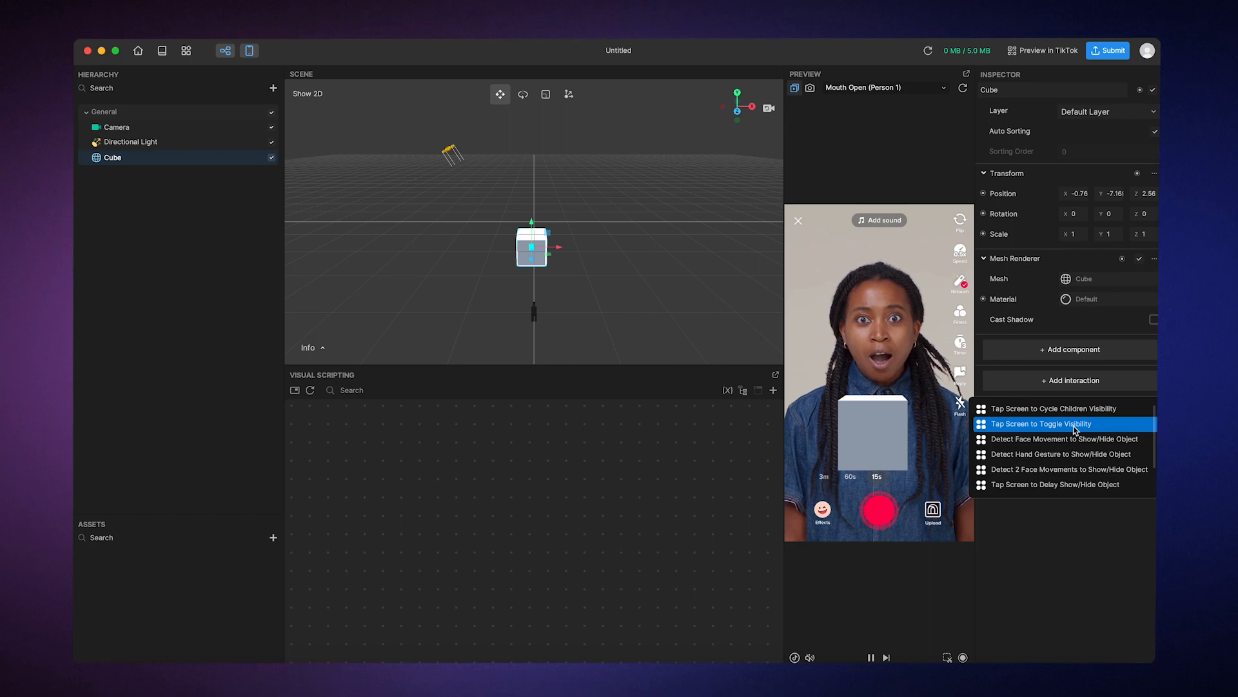
pyautogui.click(1042, 423)
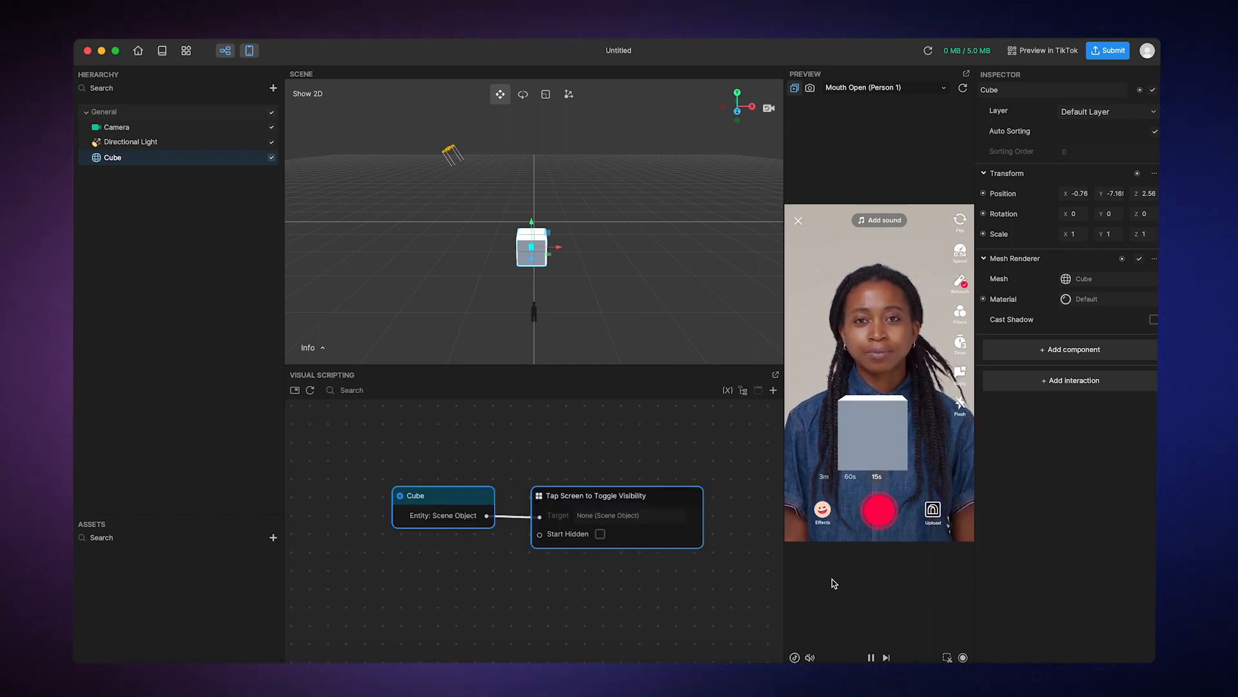